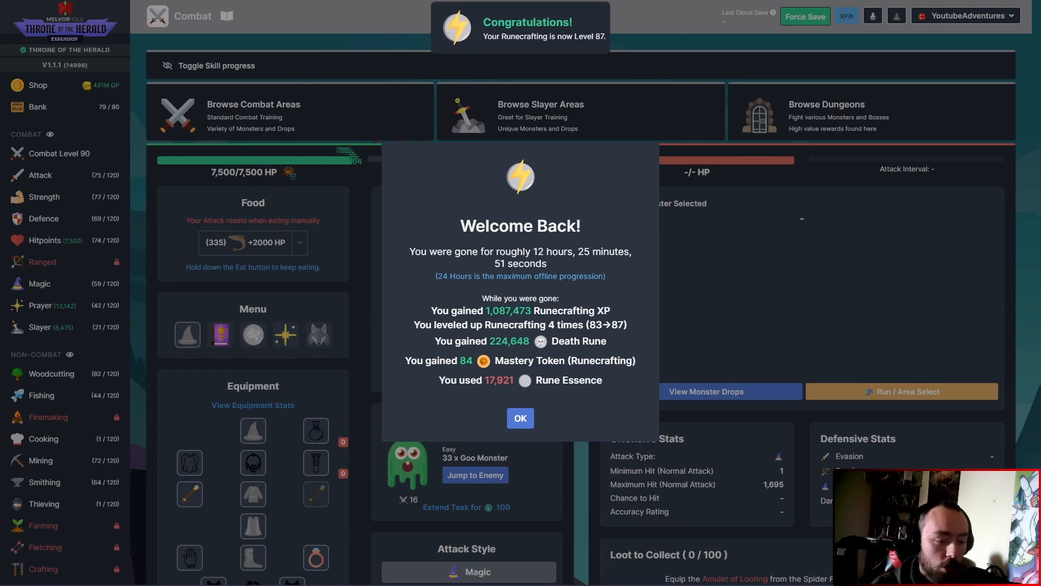
- Dismiss the Welcome Back offline-progress summary (Runecrafting 87, 224,648 Death Runes)
left_click(805, 16)
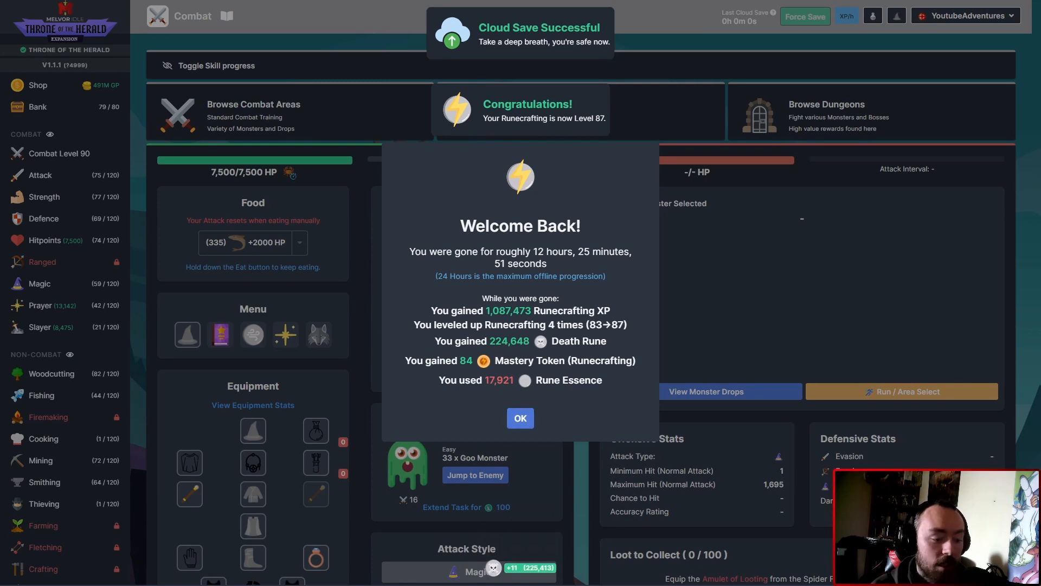
left_click(519, 418)
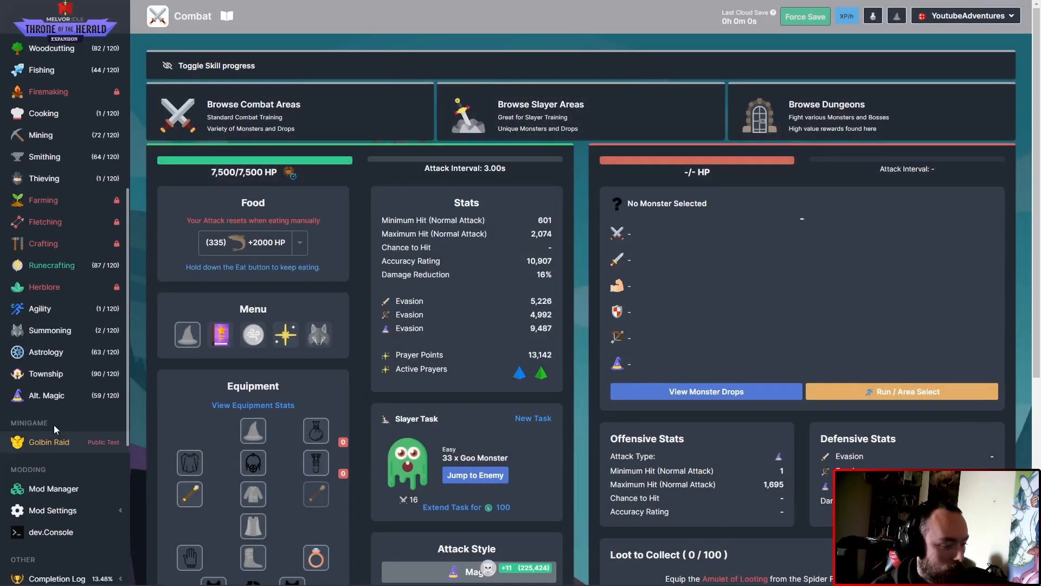
- Claim the banked Runecrafting mastery tokens, bringing the mastery pool to 94.66%
left_click(51, 265)
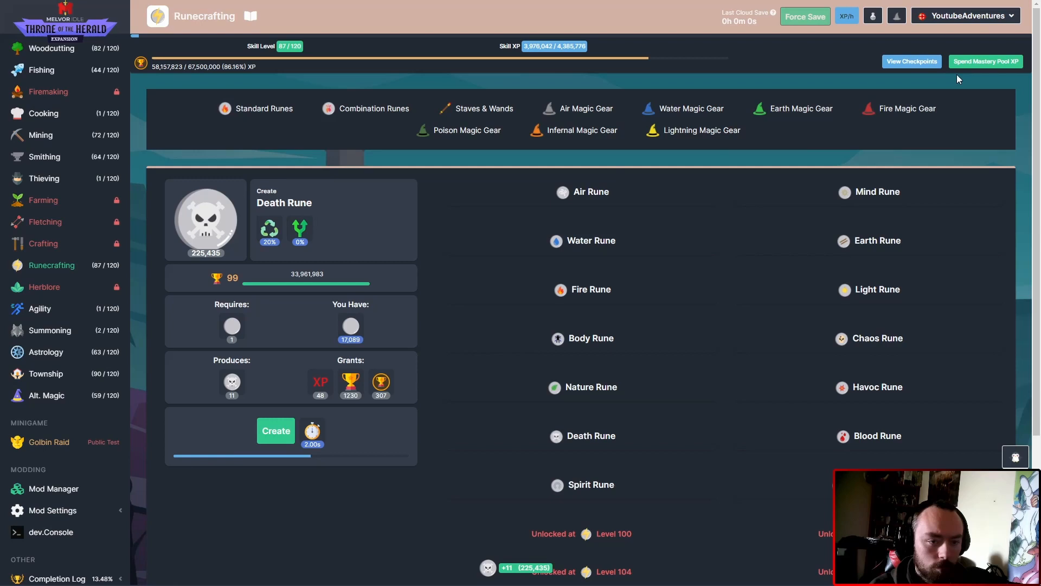
left_click(987, 60)
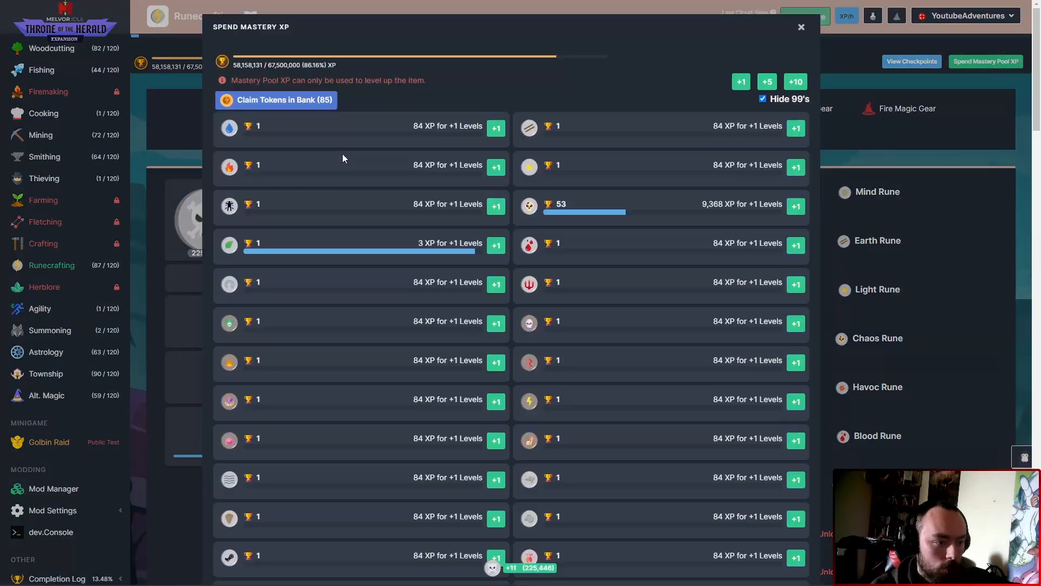
left_click(275, 100)
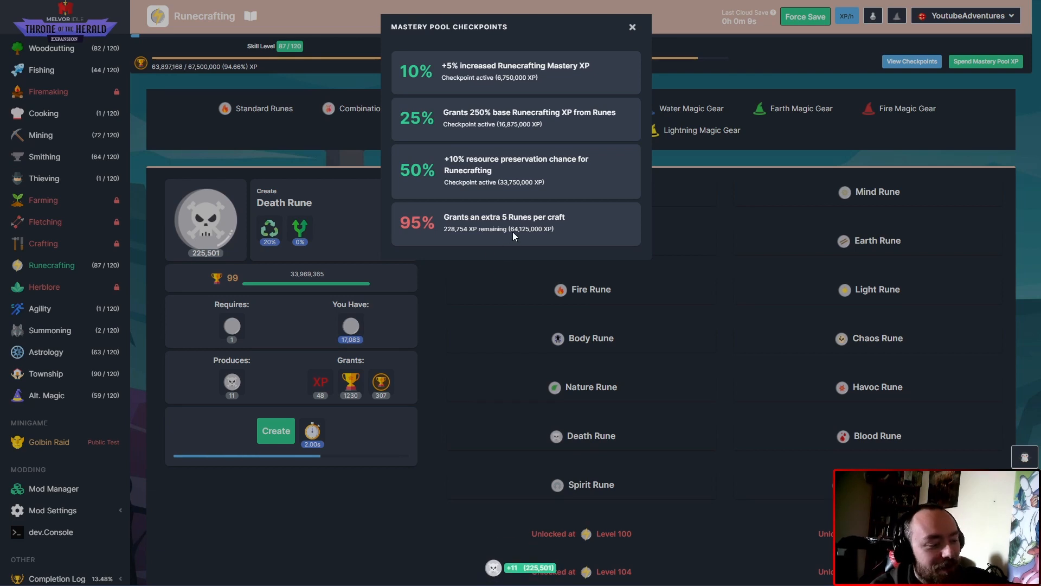
mouse_move(645, 13)
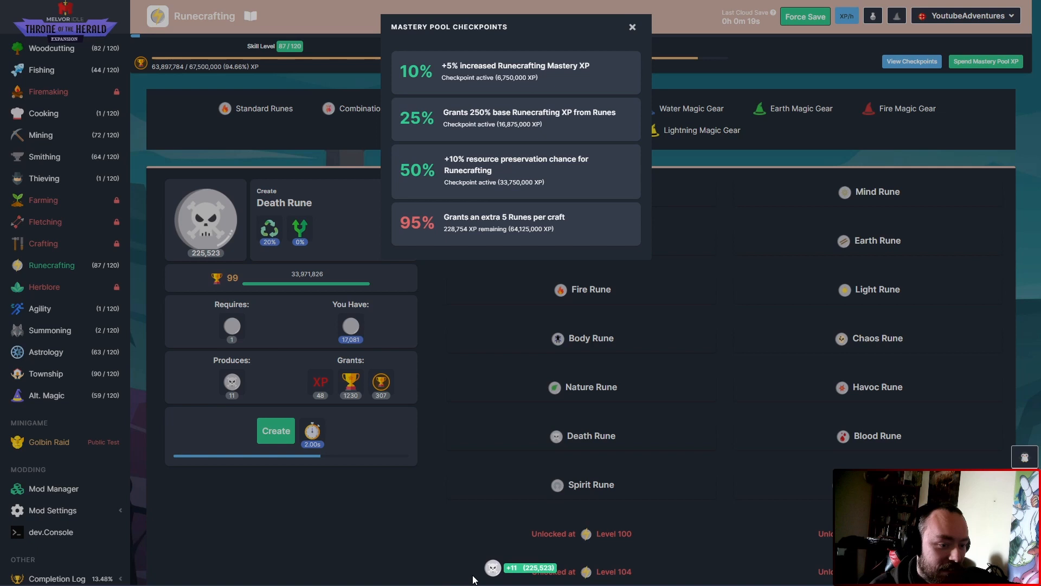
left_click(631, 26)
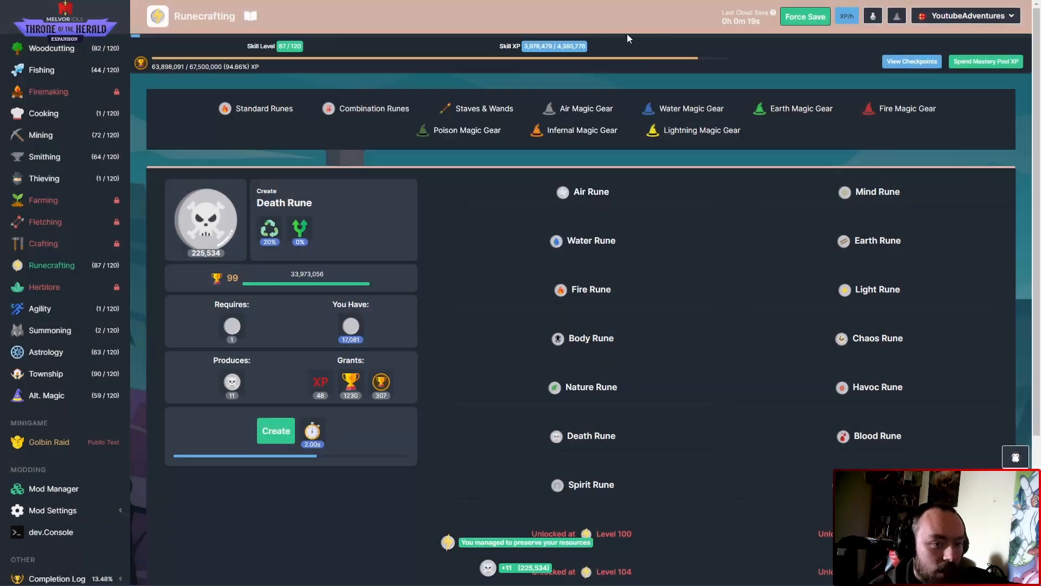
scroll("up", 3)
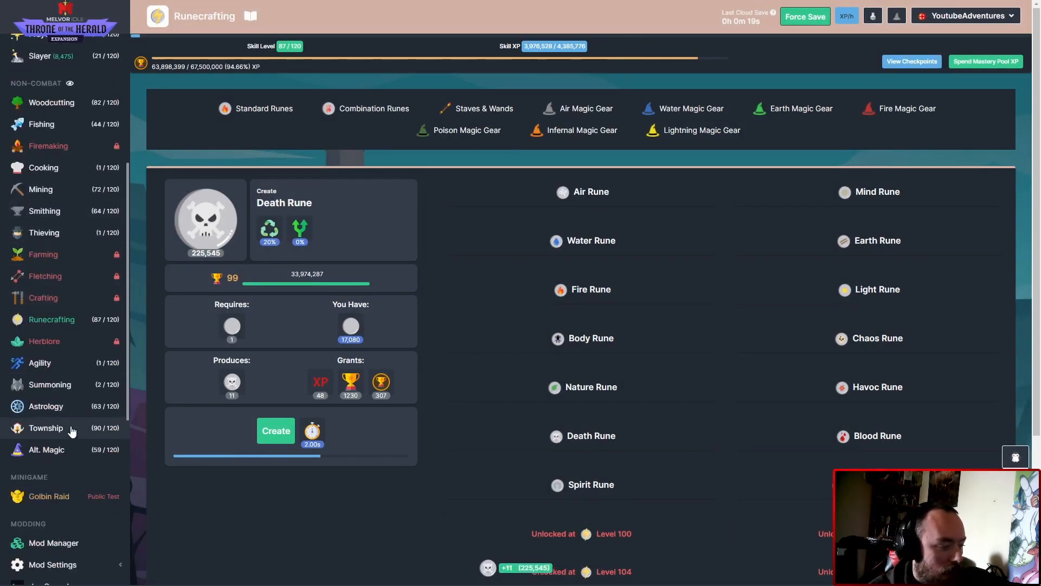
- Spend a full day's 288 stored Township ticks at once
left_click(45, 428)
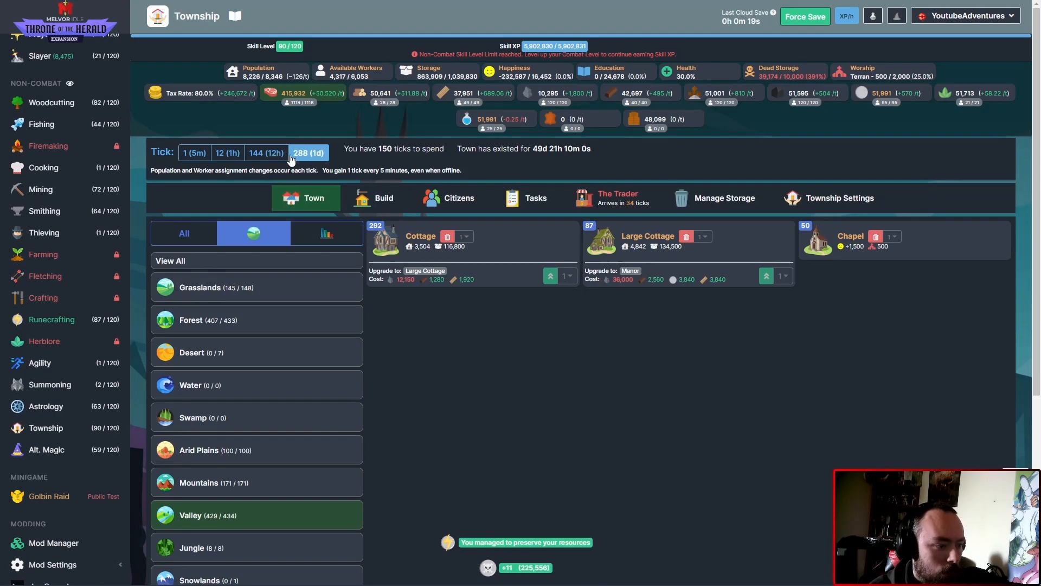
left_click(308, 153)
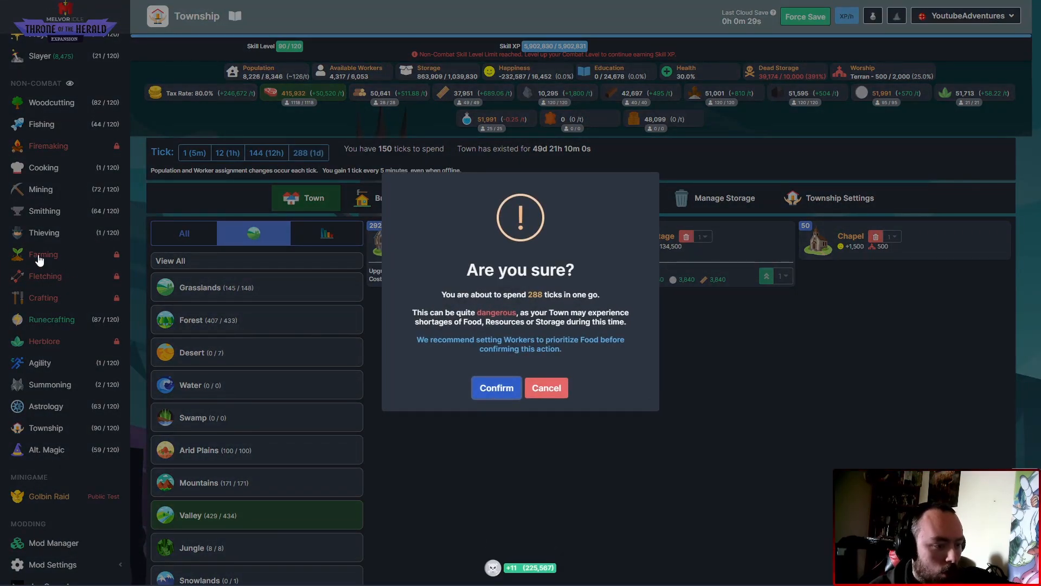
left_click(495, 388)
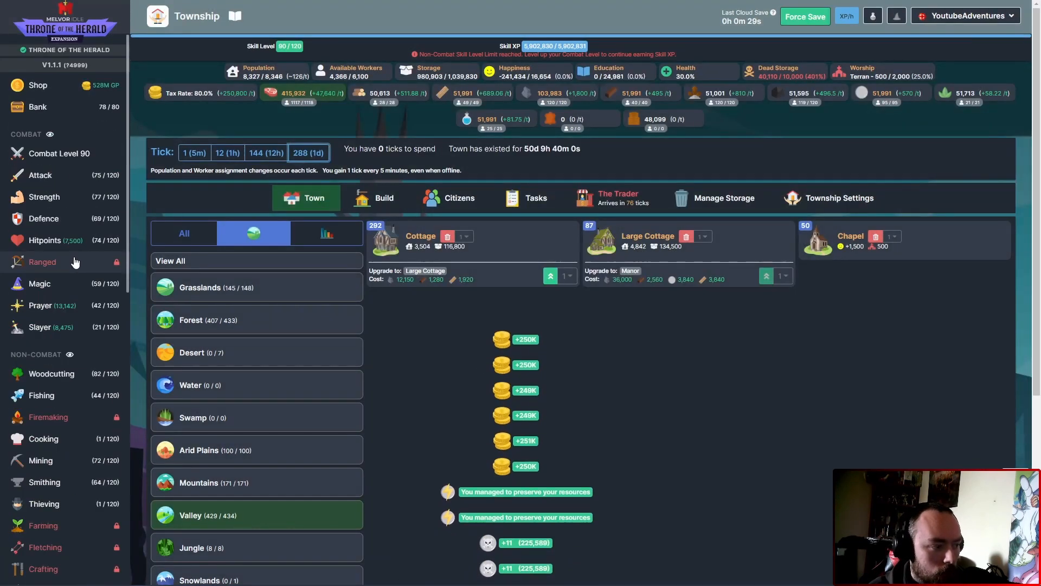
- Upgrade eight Cottages into Large Cottages
left_click(550, 275)
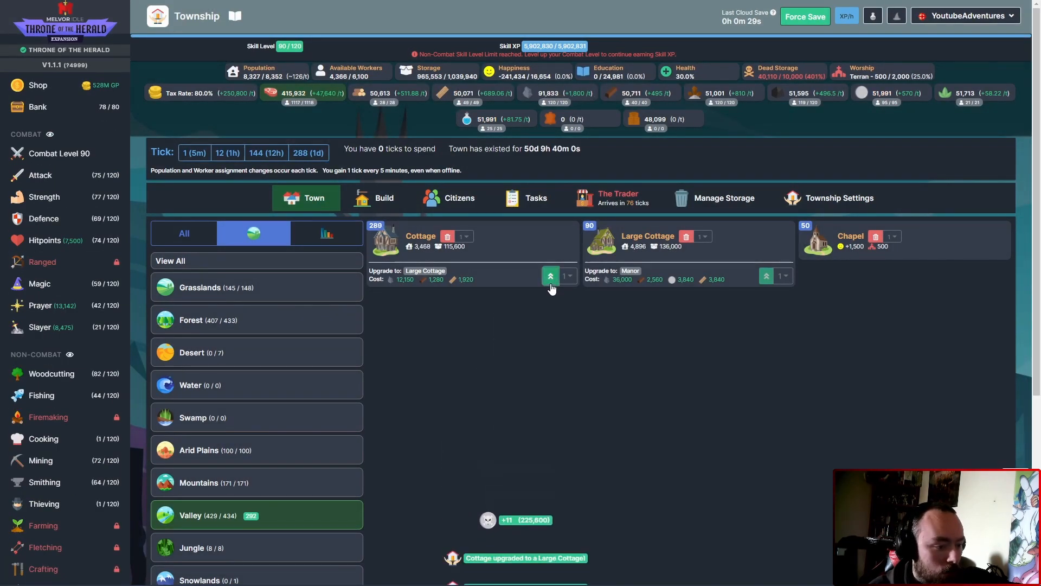
left_click(551, 274)
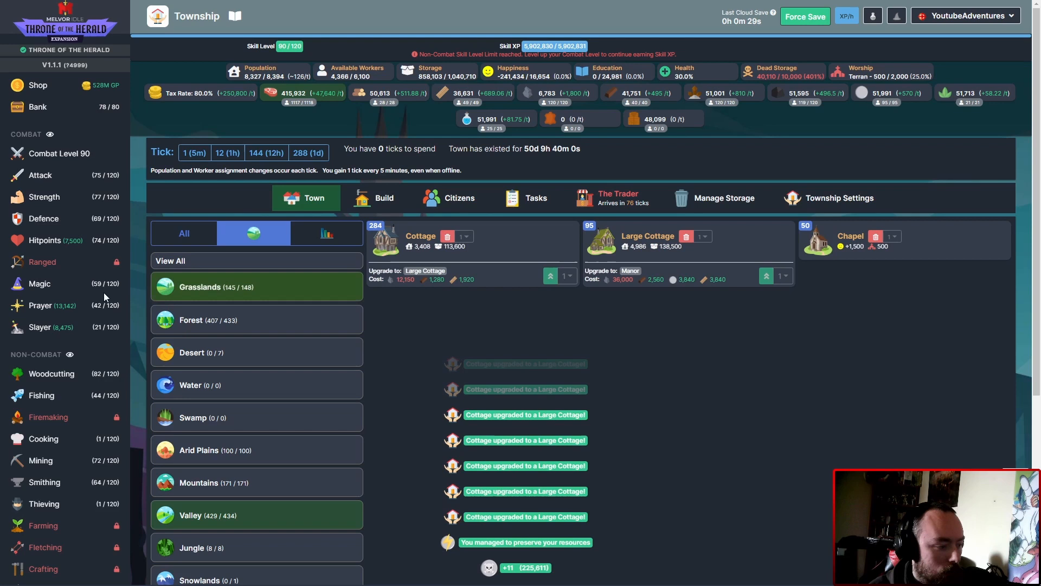
scroll("down", 3)
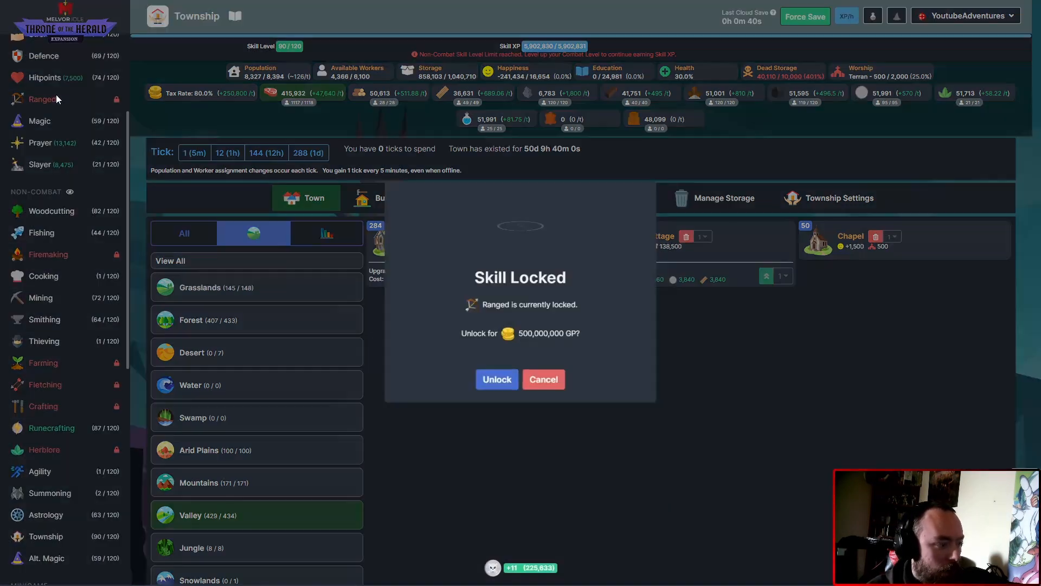
- Unlock the Ranged skill for 500,000,000 GP
left_click(496, 380)
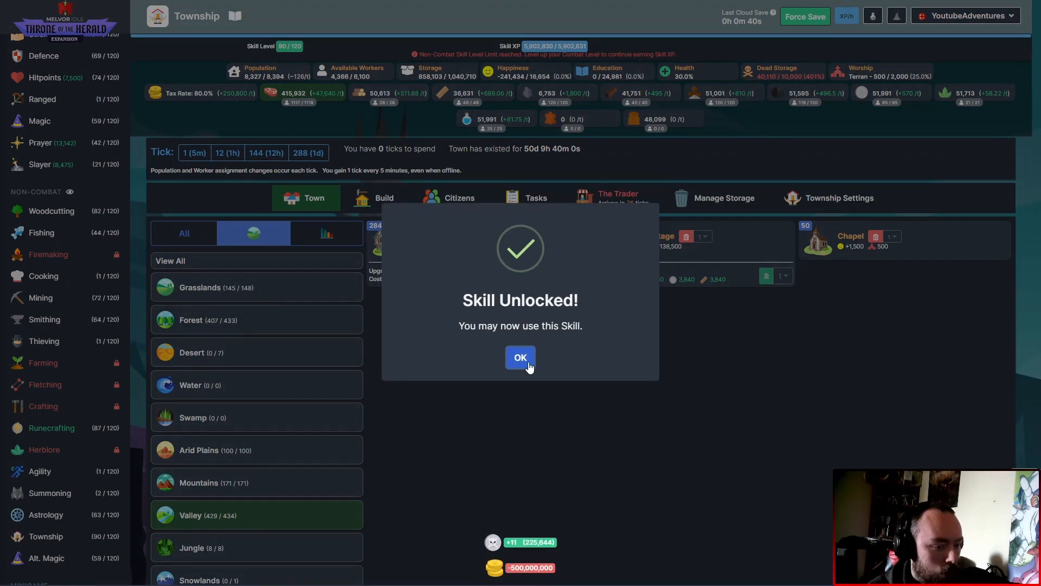
left_click(520, 357)
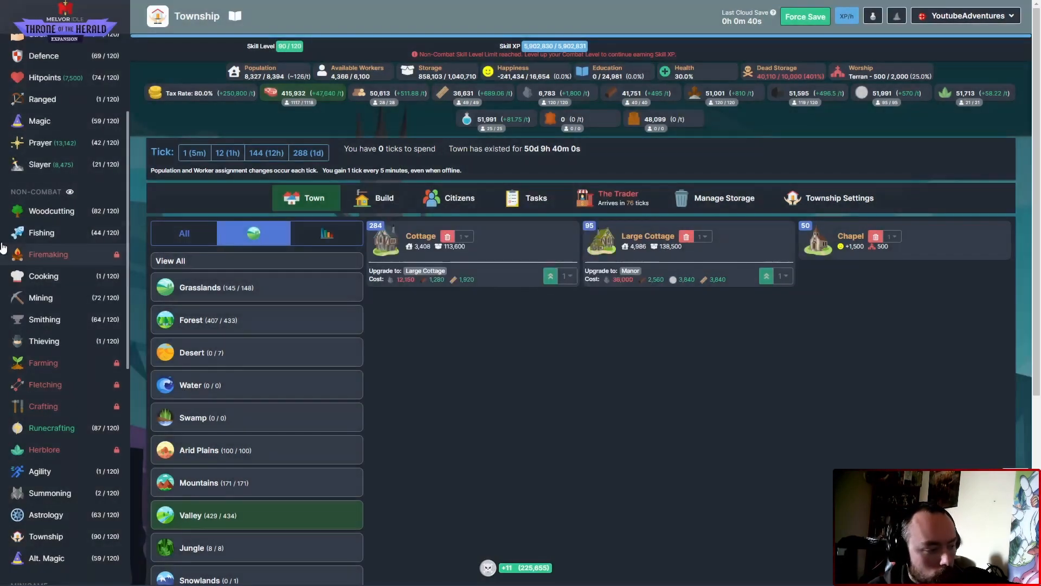
- Decline the Firemaking unlock, leaving it locked
left_click(48, 254)
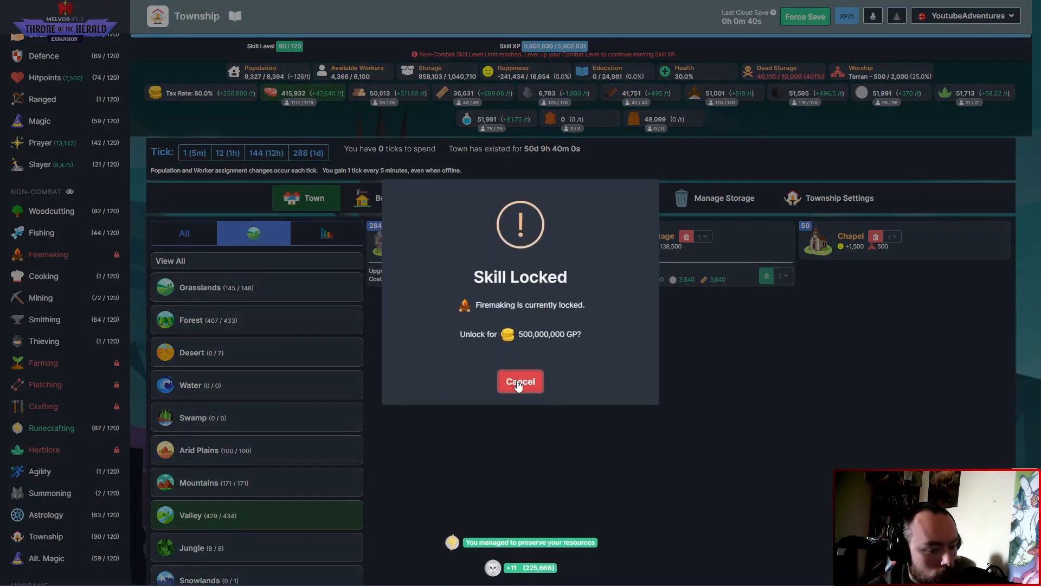
left_click(520, 381)
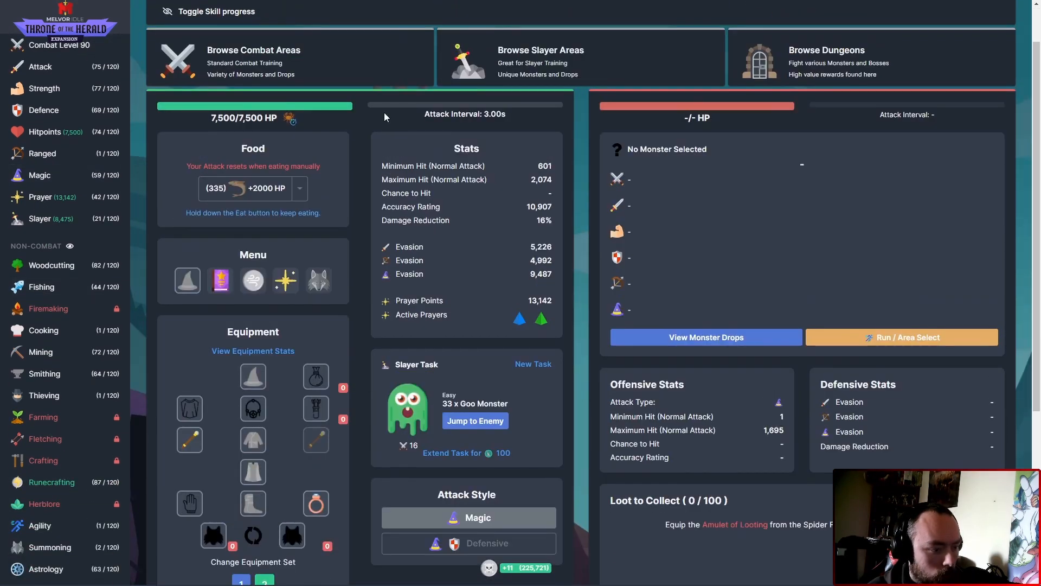
left_click(253, 280)
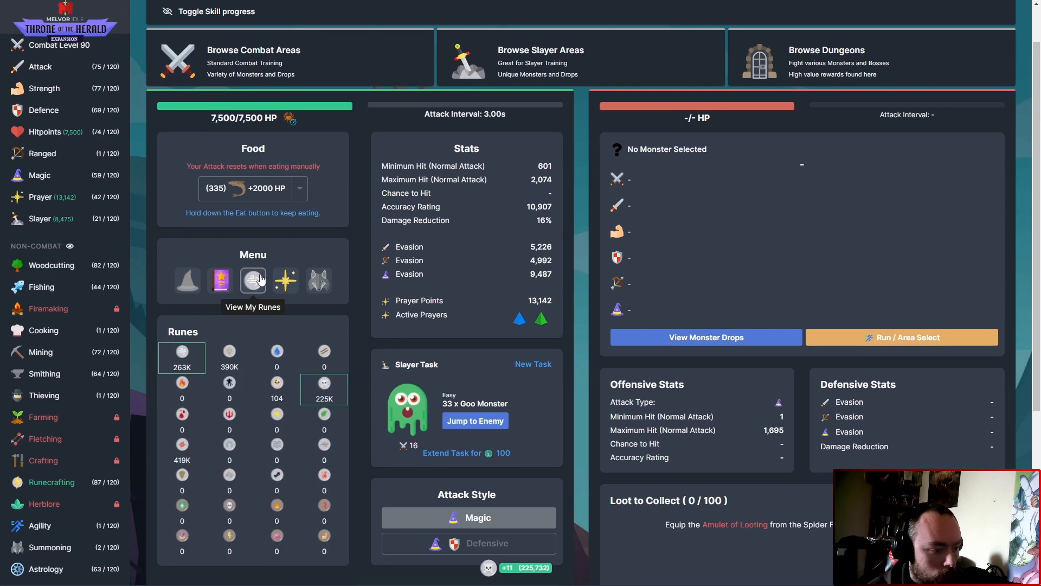
left_click(289, 57)
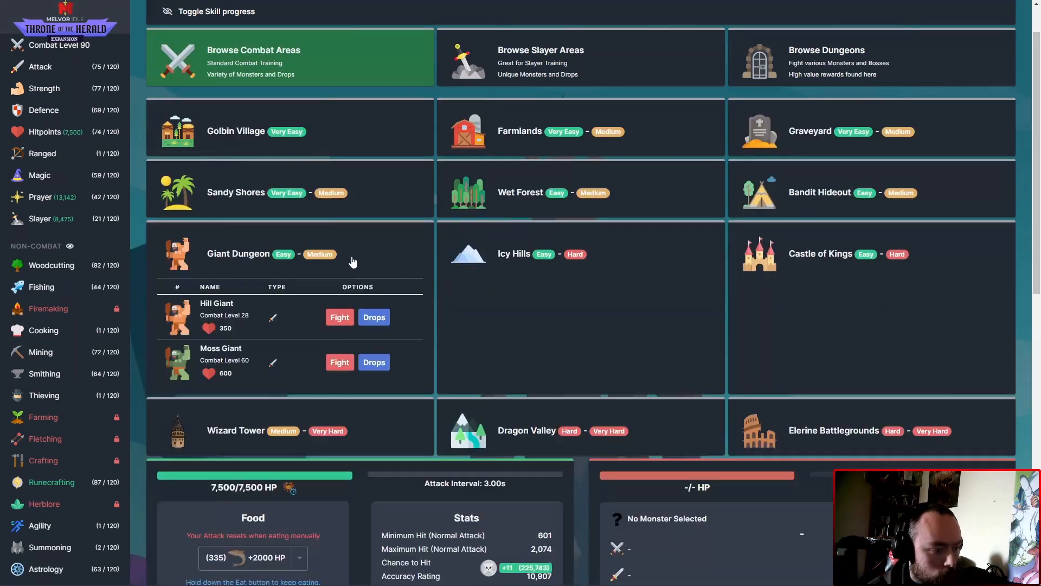
left_click(235, 431)
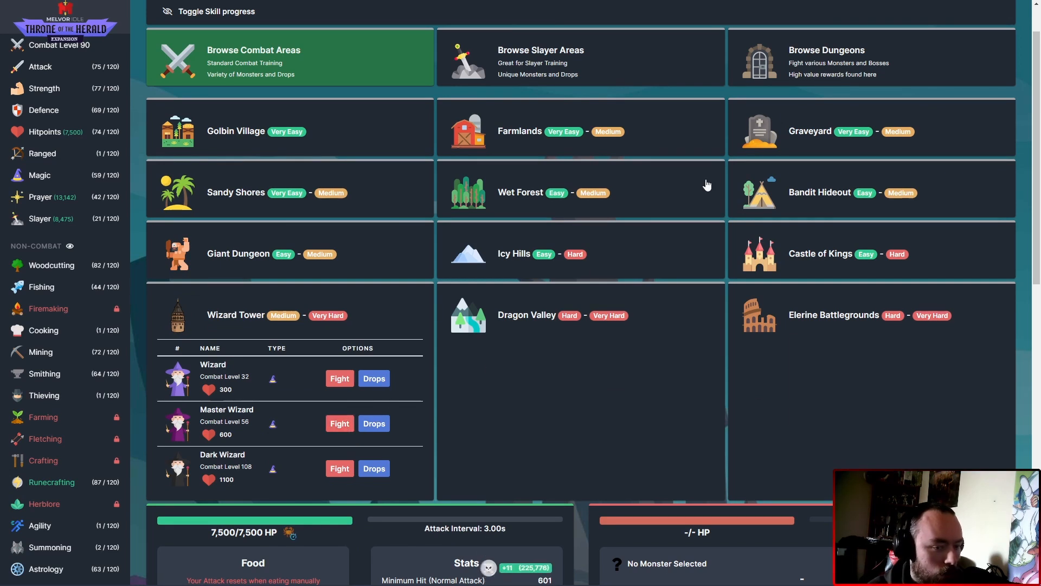
mouse_move(318, 418)
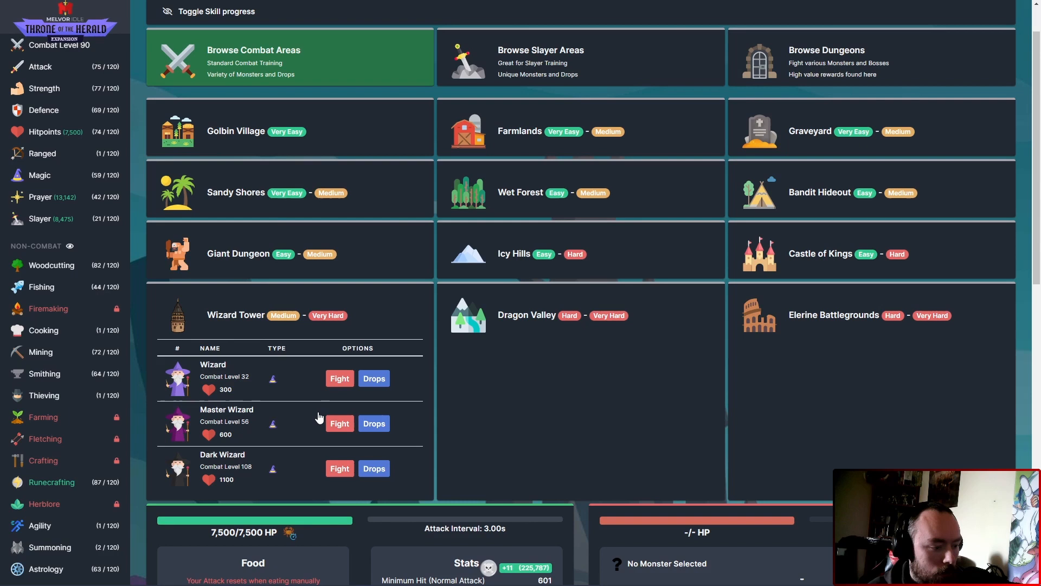
left_click(235, 315)
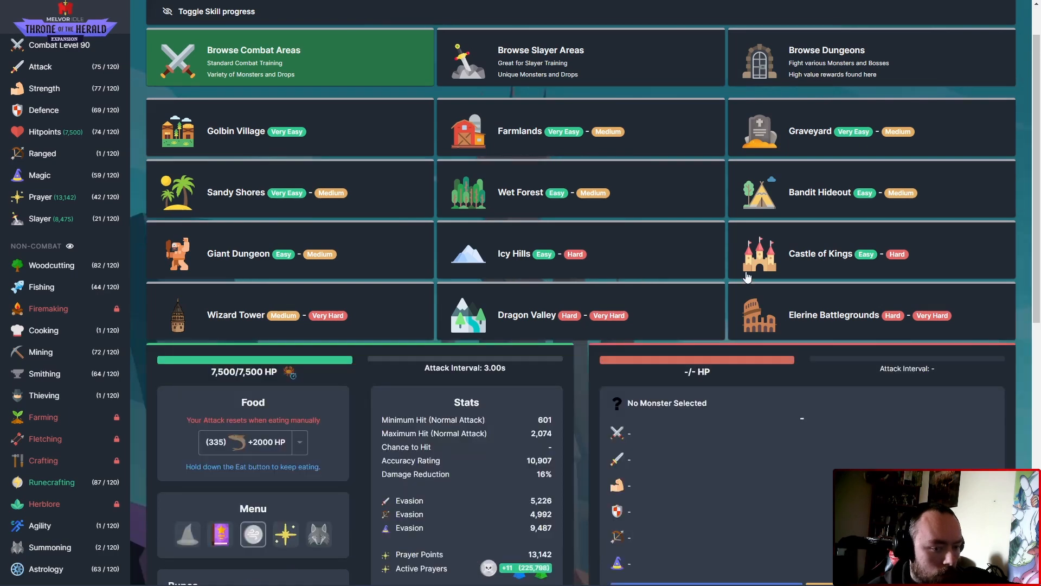
left_click(820, 254)
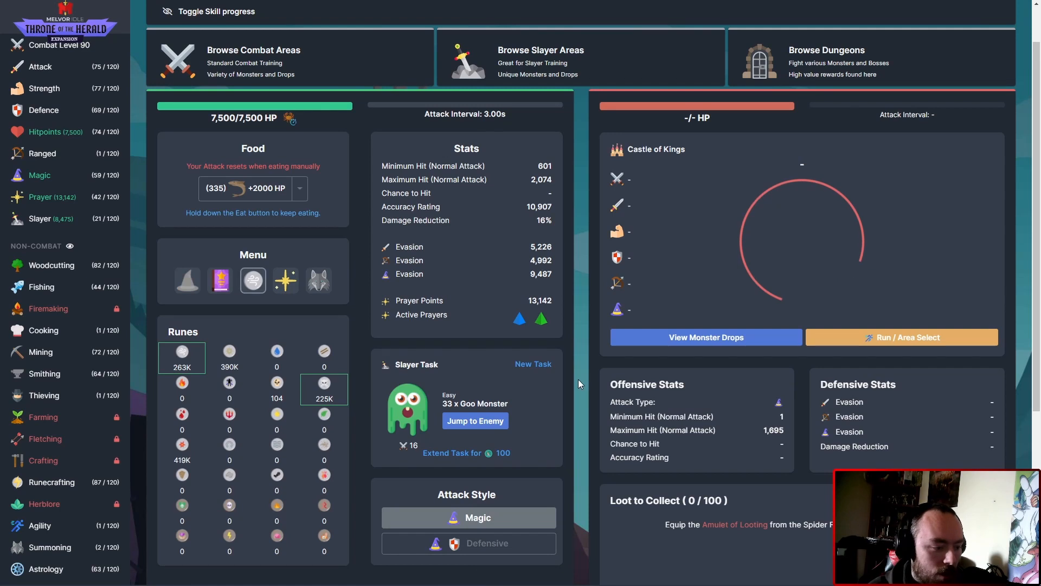
left_click(900, 337)
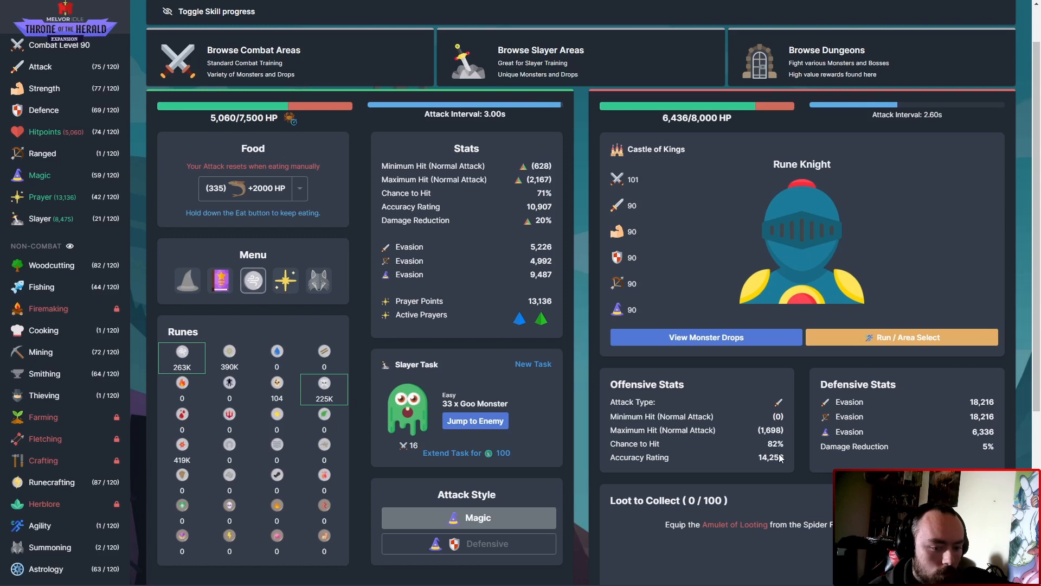
left_click(706, 337)
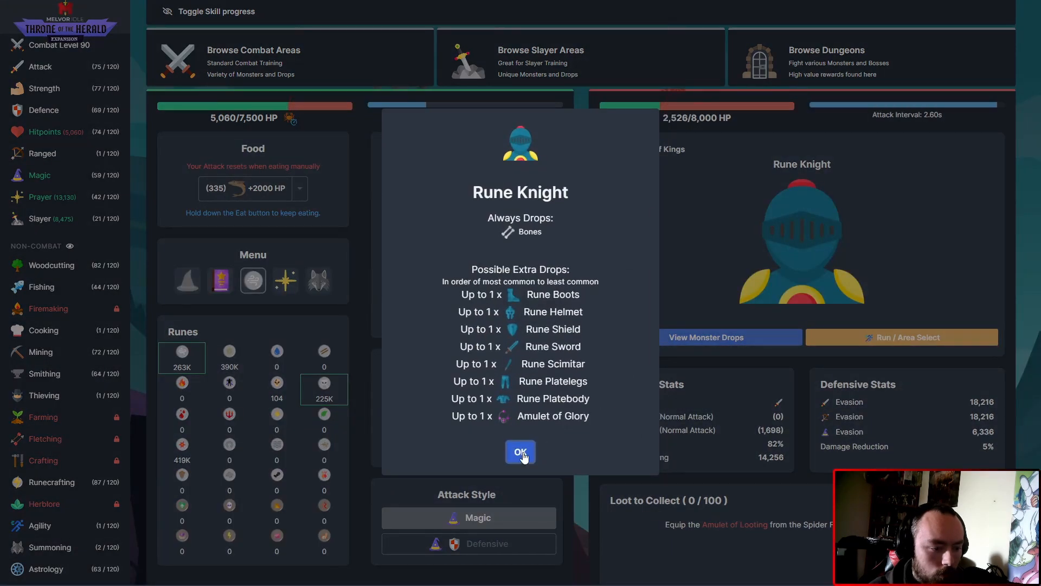
left_click(520, 451)
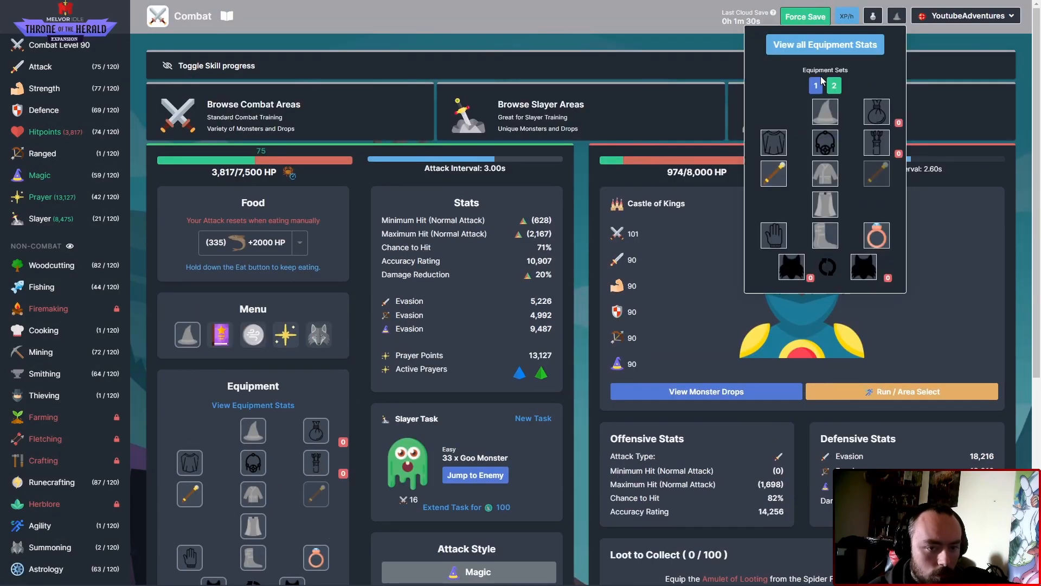
left_click(835, 85)
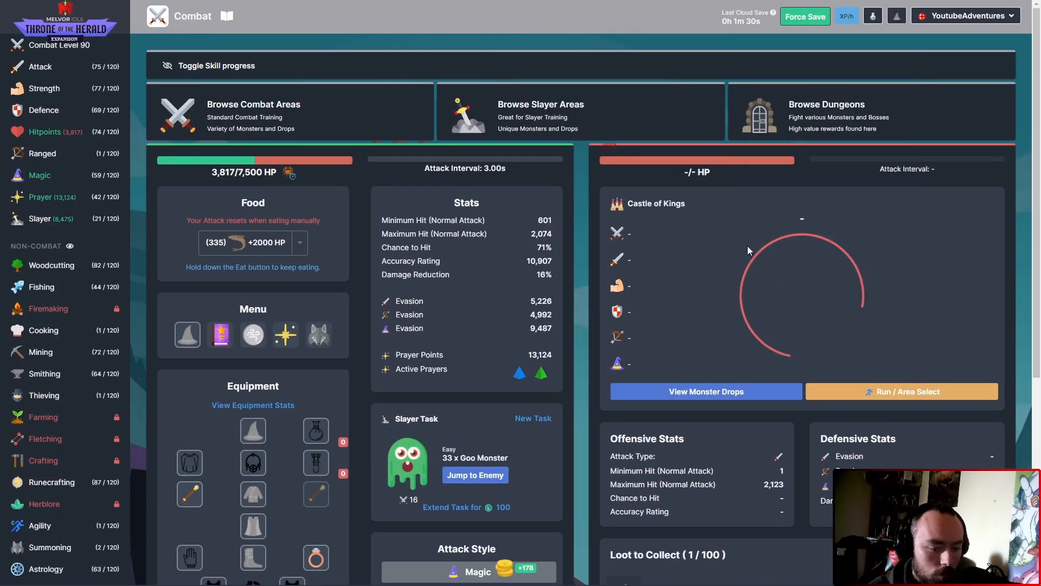
scroll("down", 3)
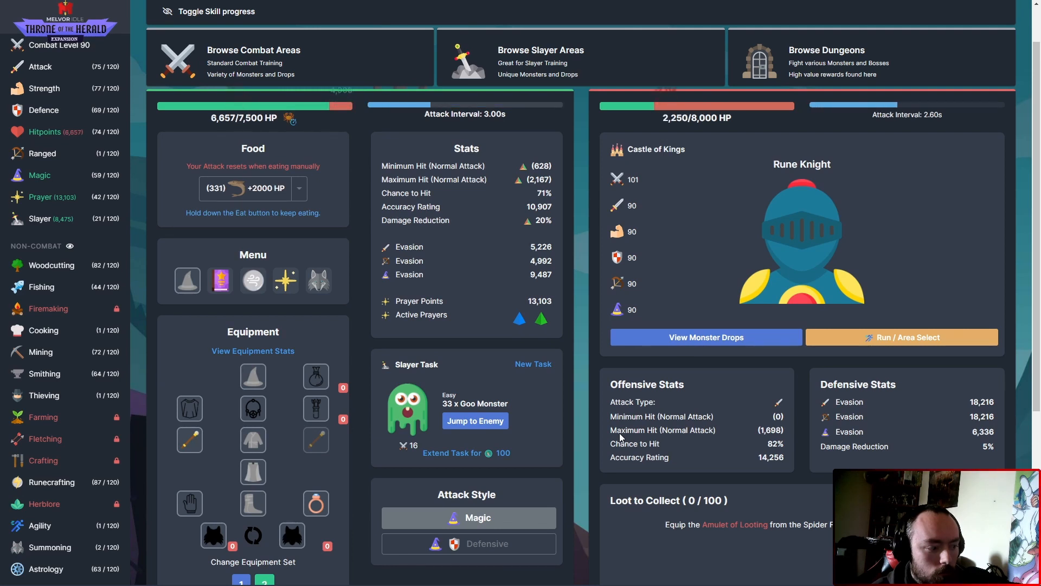
mouse_move(42, 286)
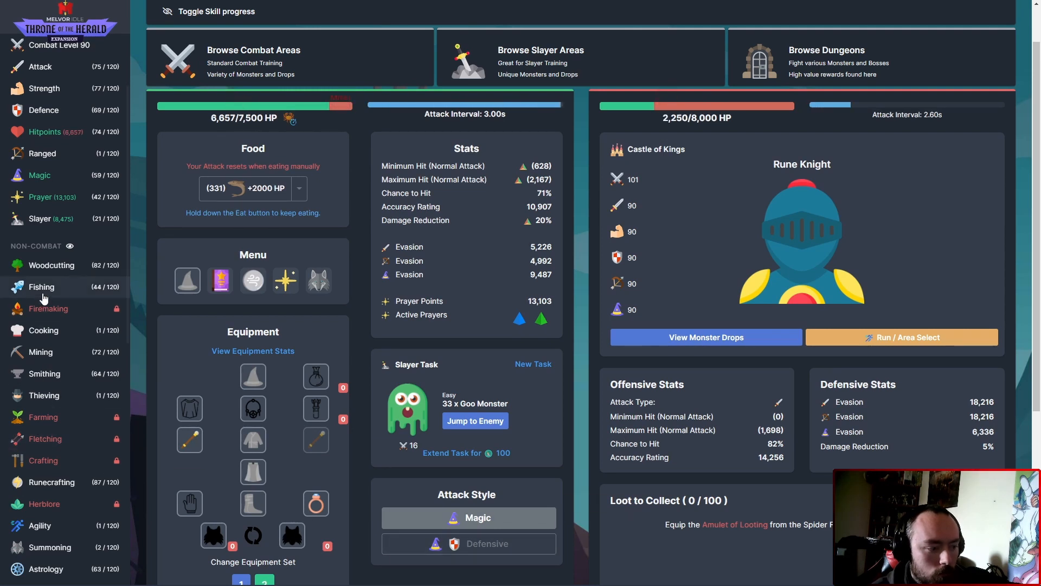
- Review the Fishing skill's level unlock list and close it
left_click(41, 286)
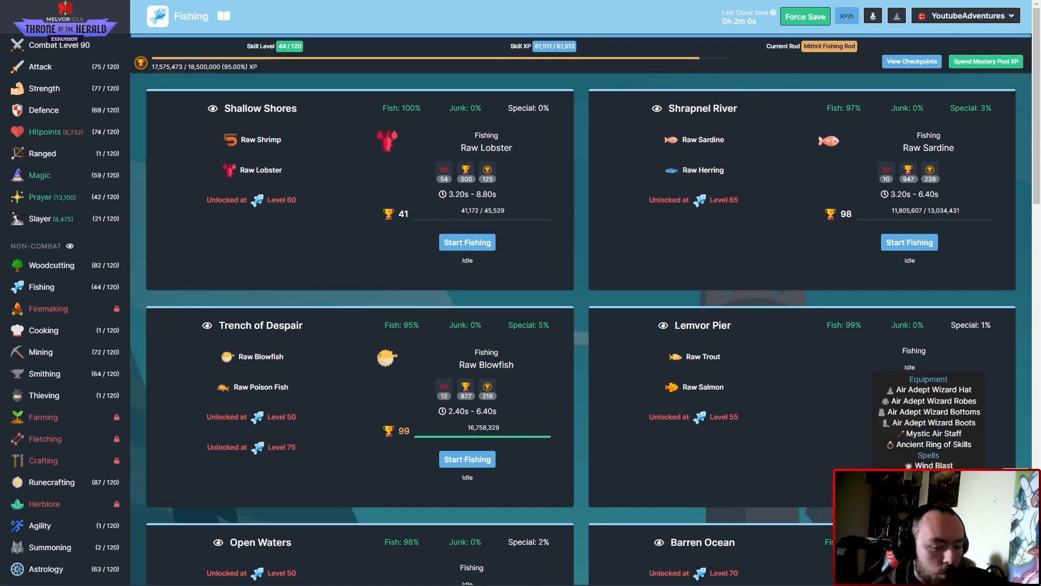
left_click(224, 16)
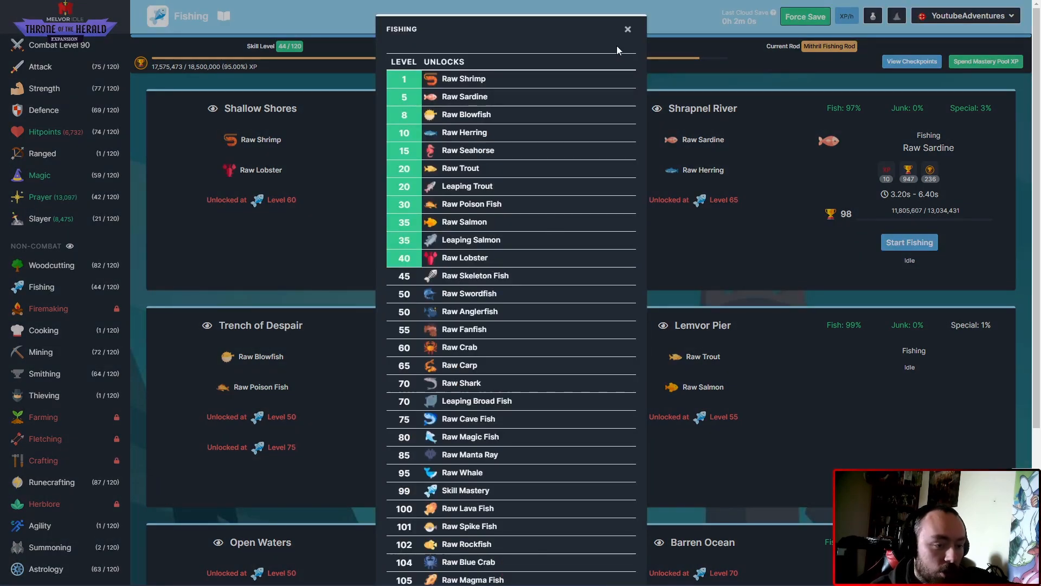
left_click(626, 30)
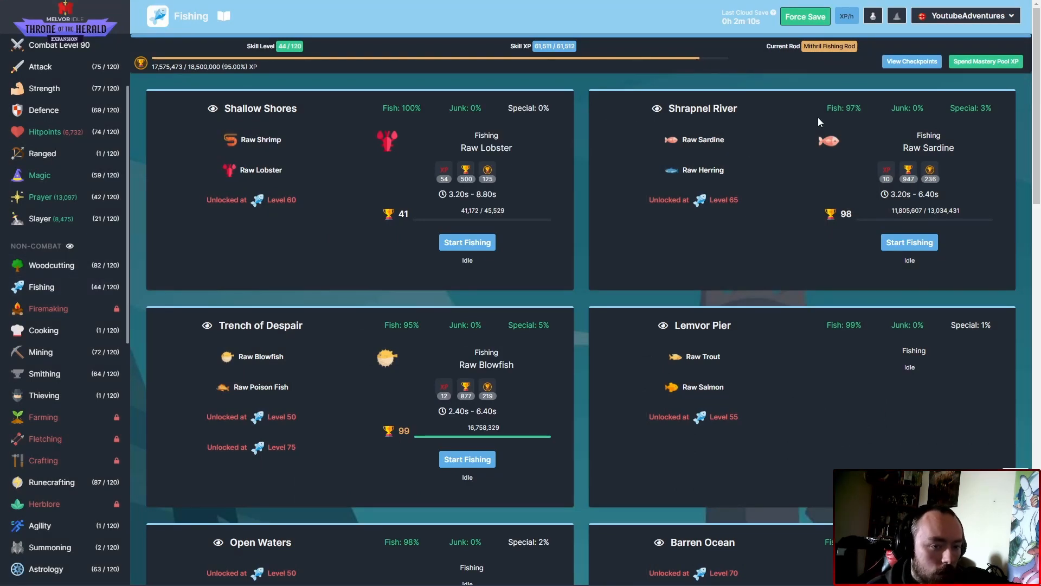
- Raise a level 11 fish mastery to 12 and a level 1 fish mastery to 2 using pool XP
left_click(986, 61)
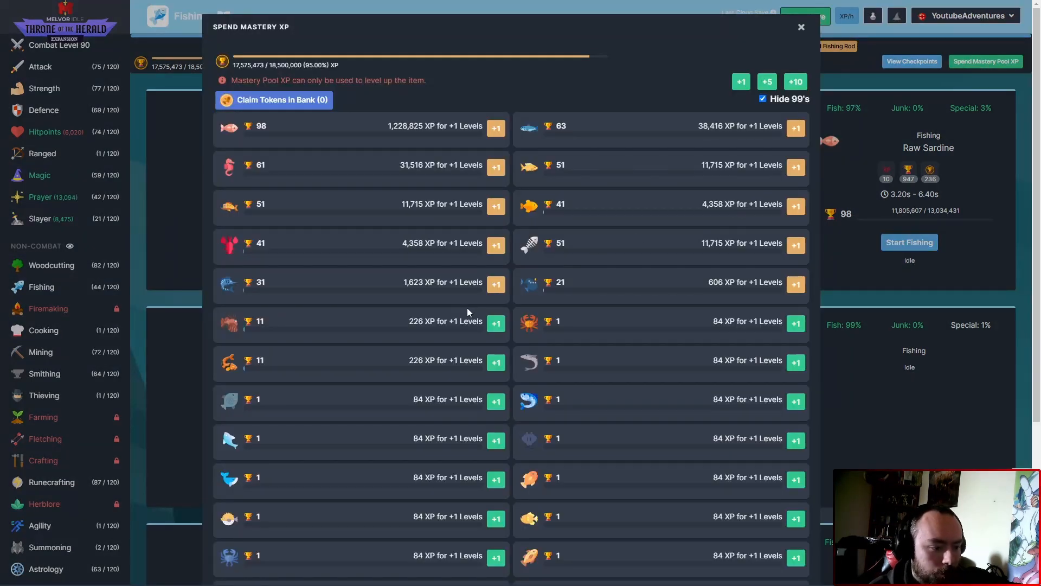
left_click(496, 322)
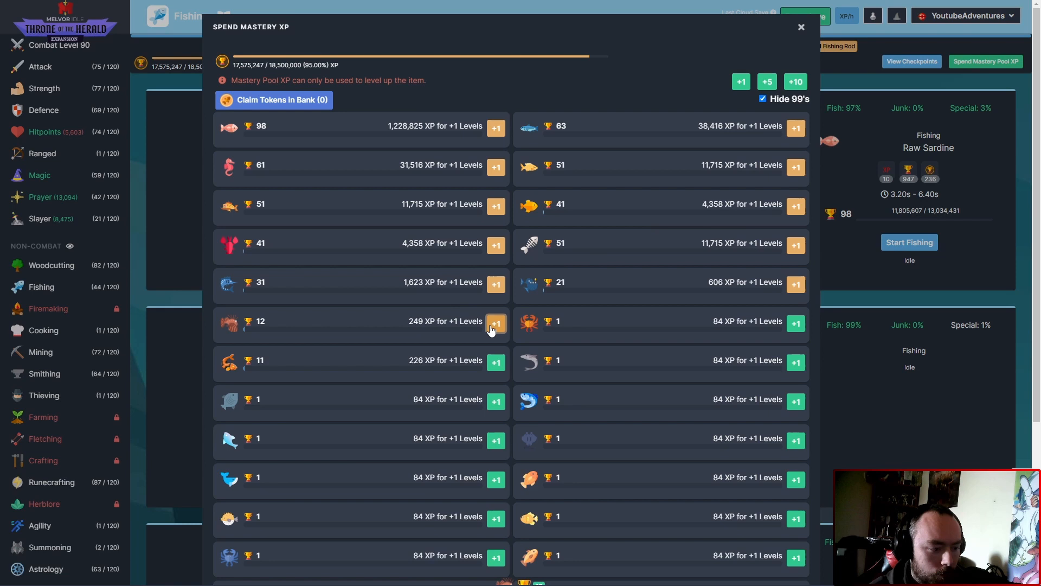
left_click(795, 323)
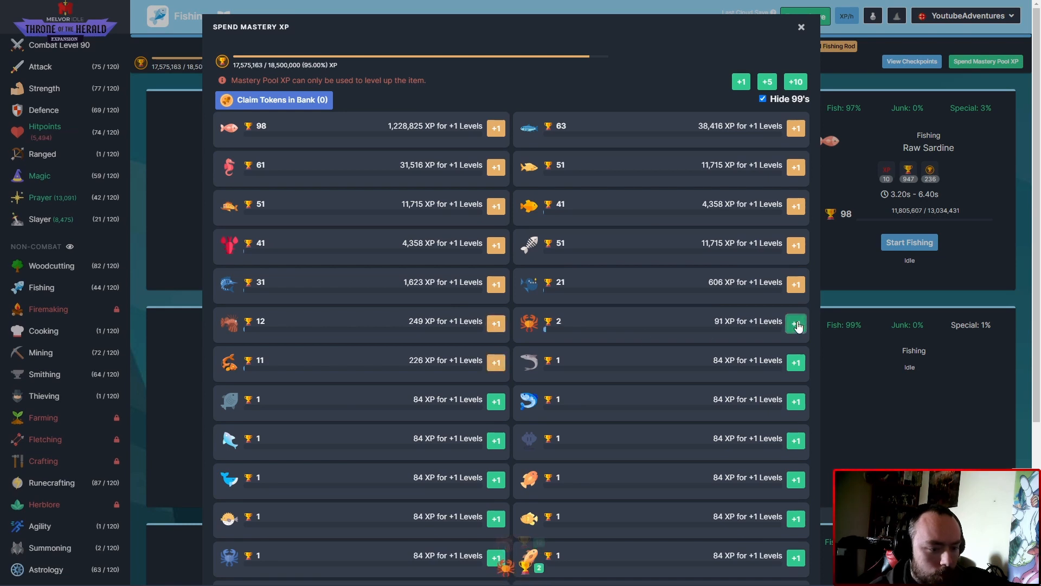
- Return to the Rune Knight fight on the combat screen
left_click(801, 26)
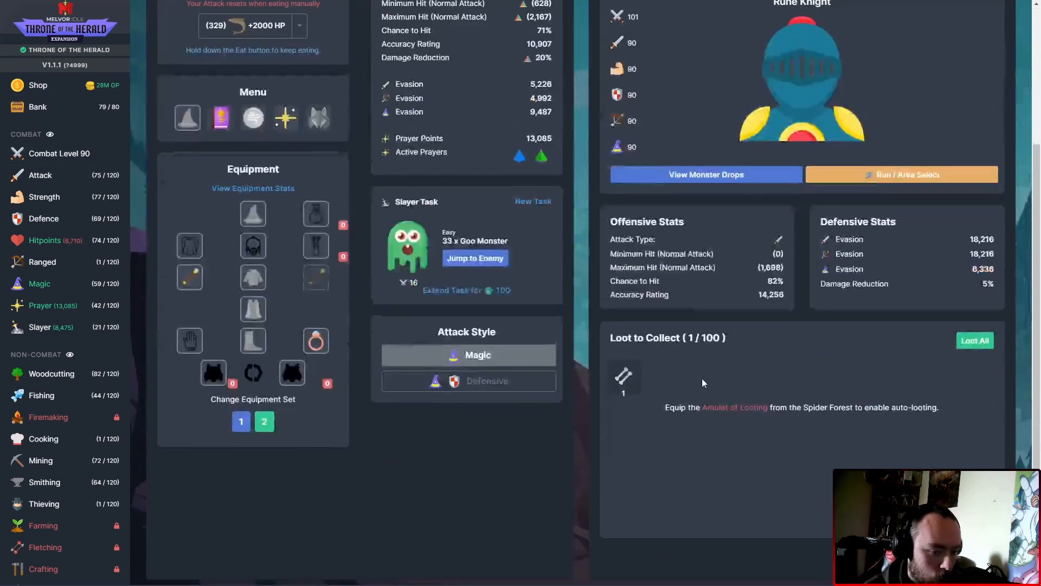
scroll("up", 3)
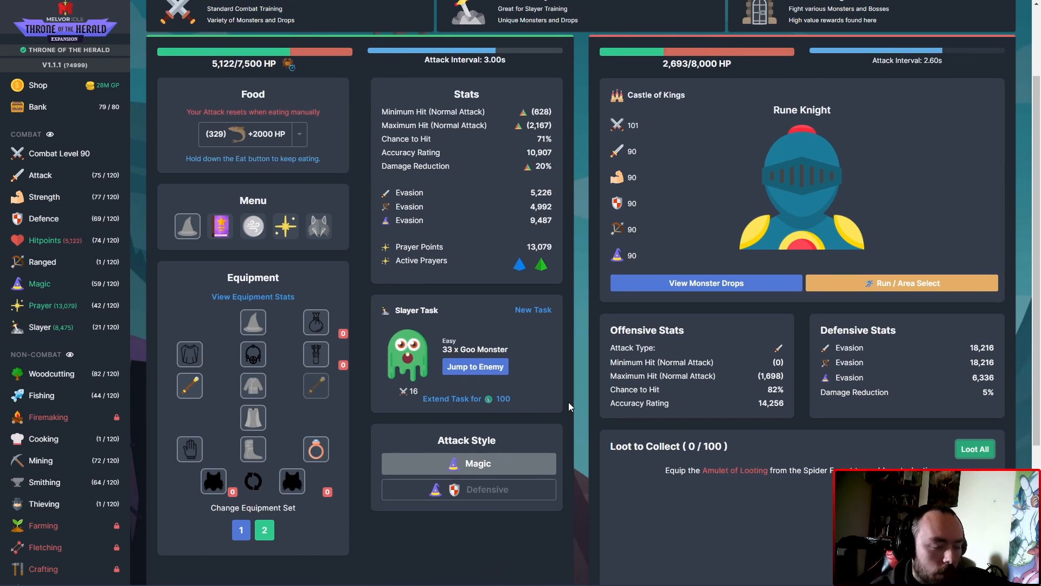
scroll("down", 3)
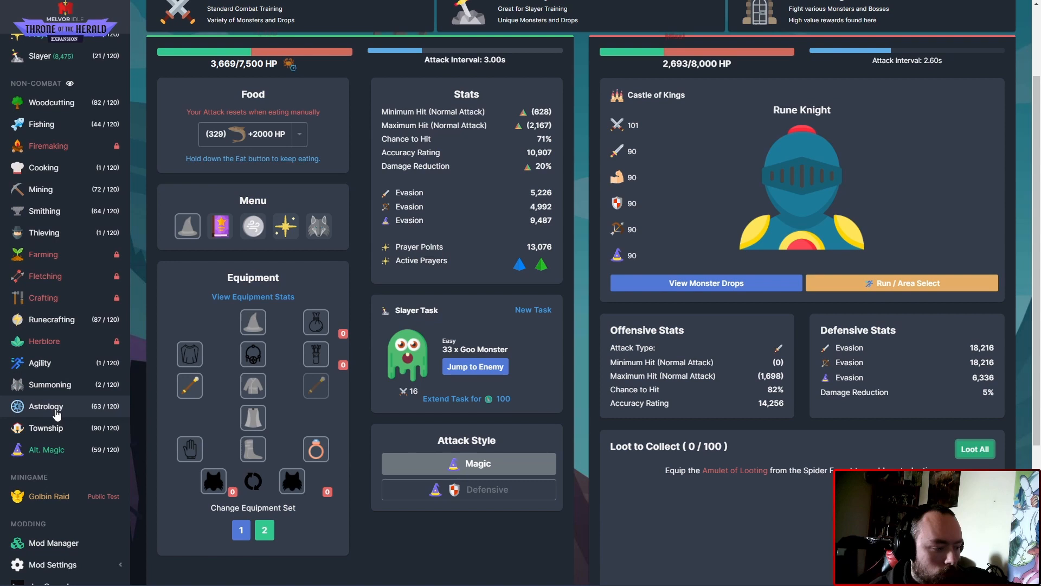
left_click(46, 427)
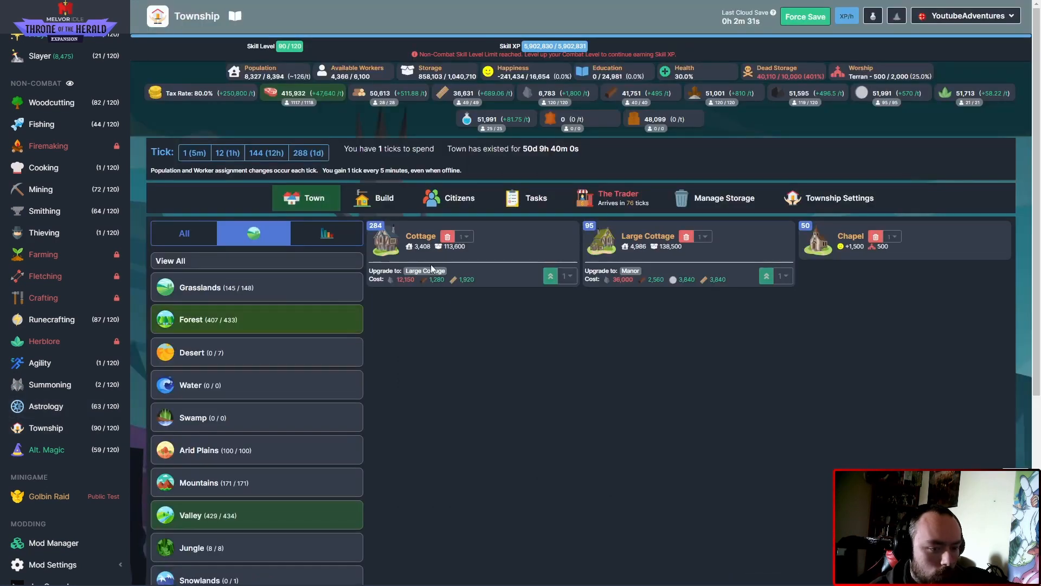
mouse_move(611, 220)
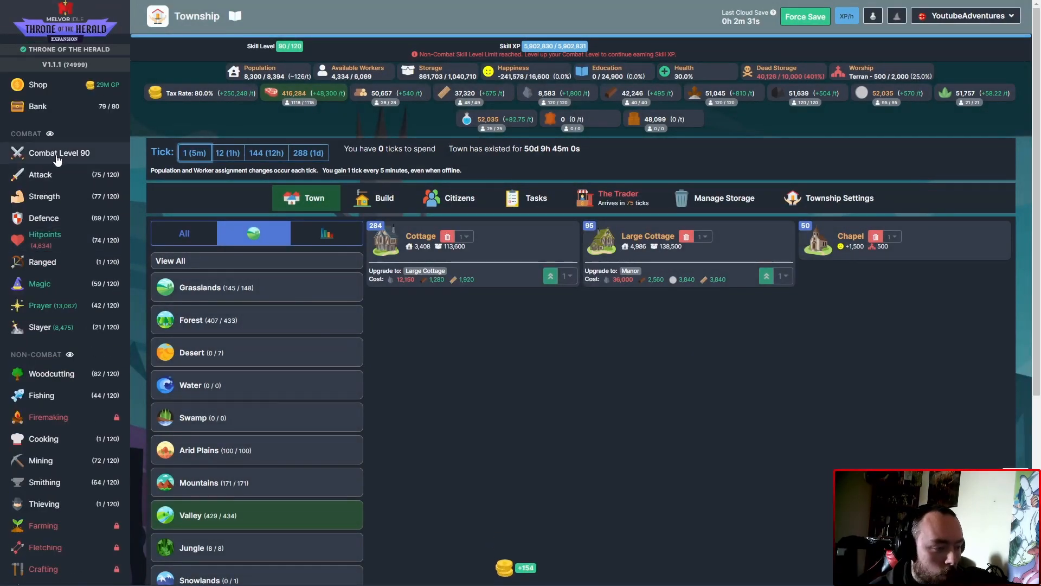
scroll("down", 3)
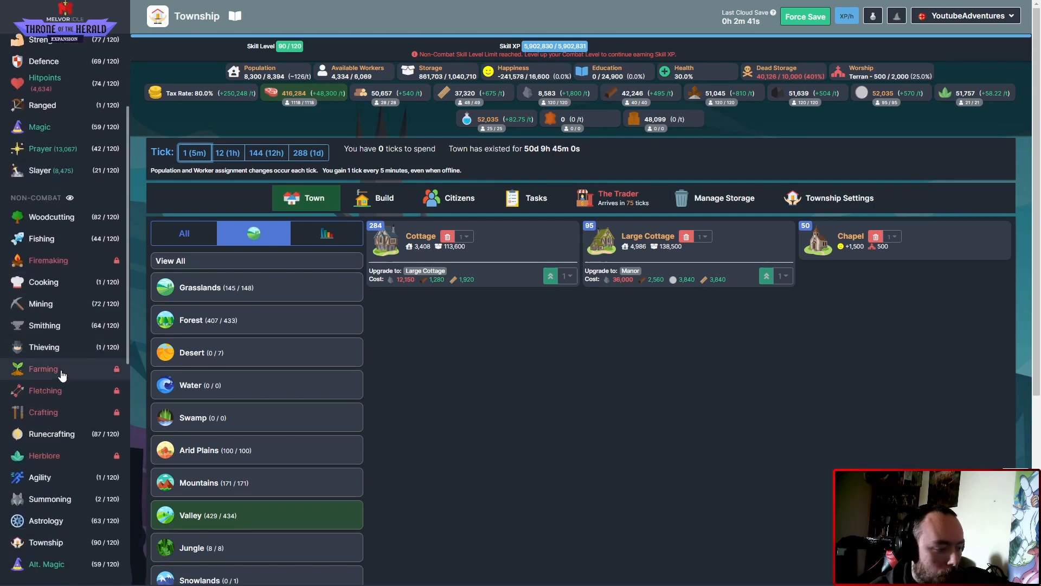
scroll("down", 3)
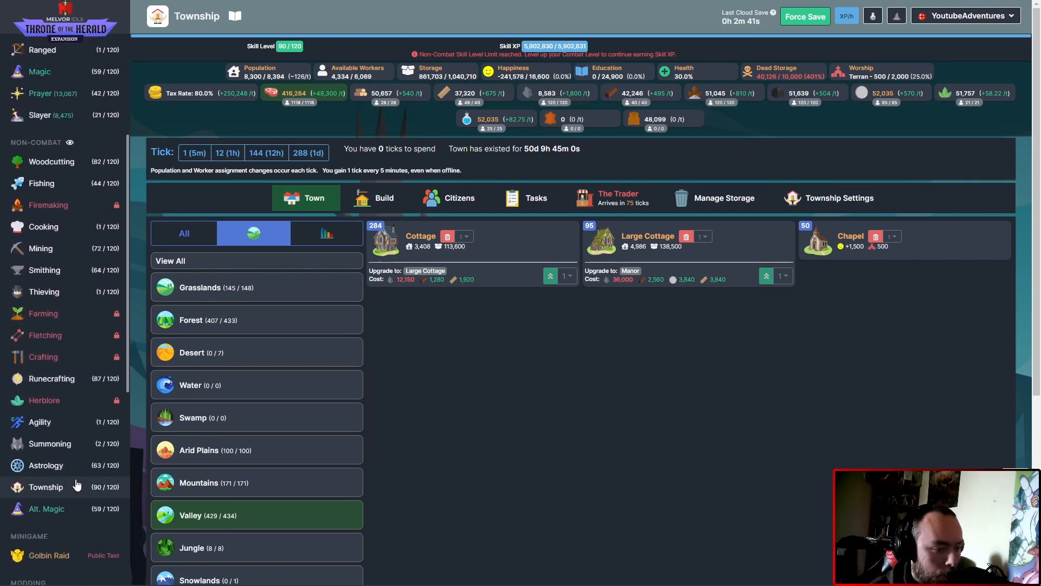
left_click(535, 197)
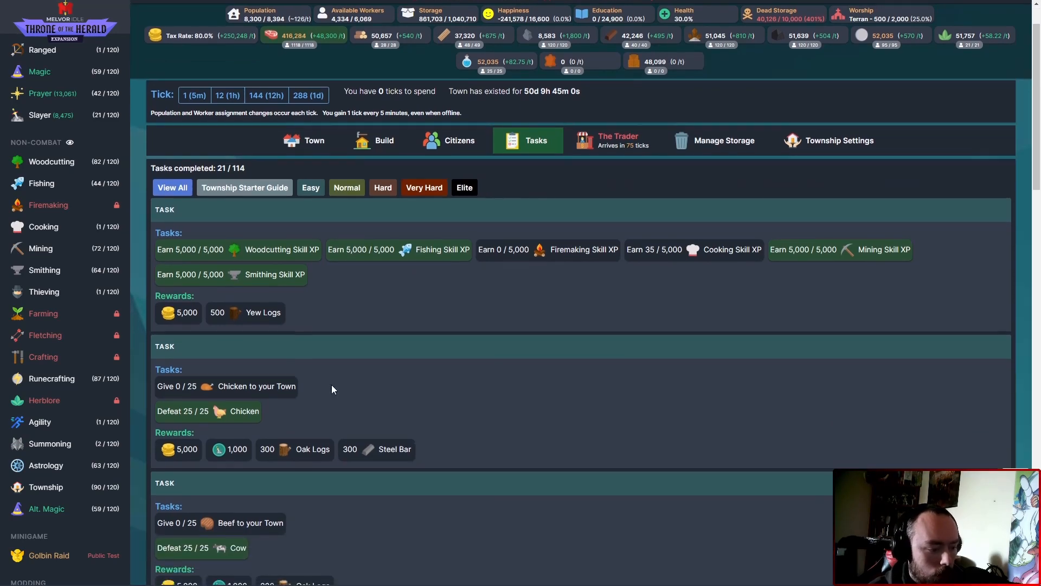
scroll("down", 3)
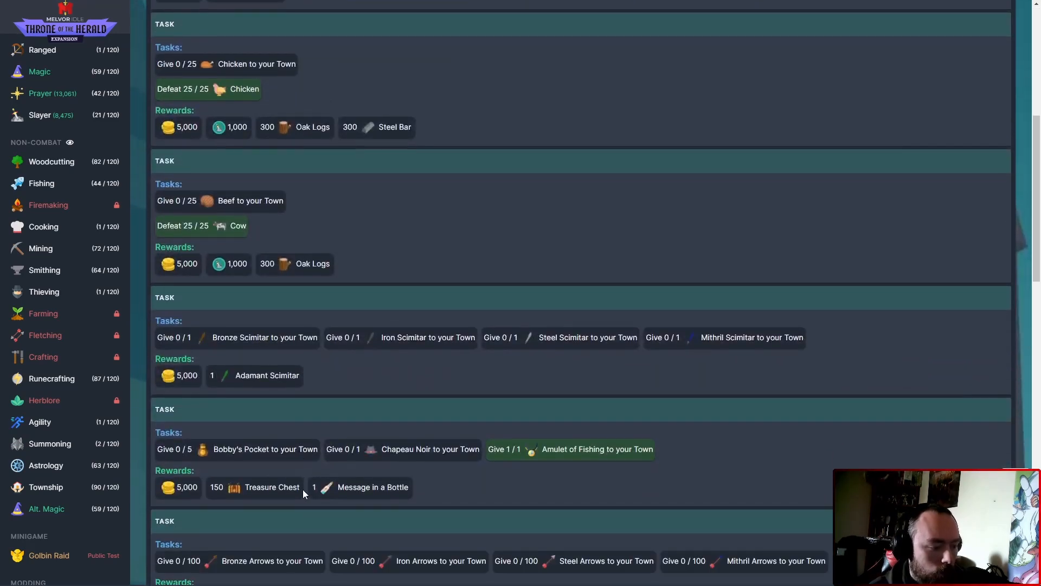
scroll("down", 3)
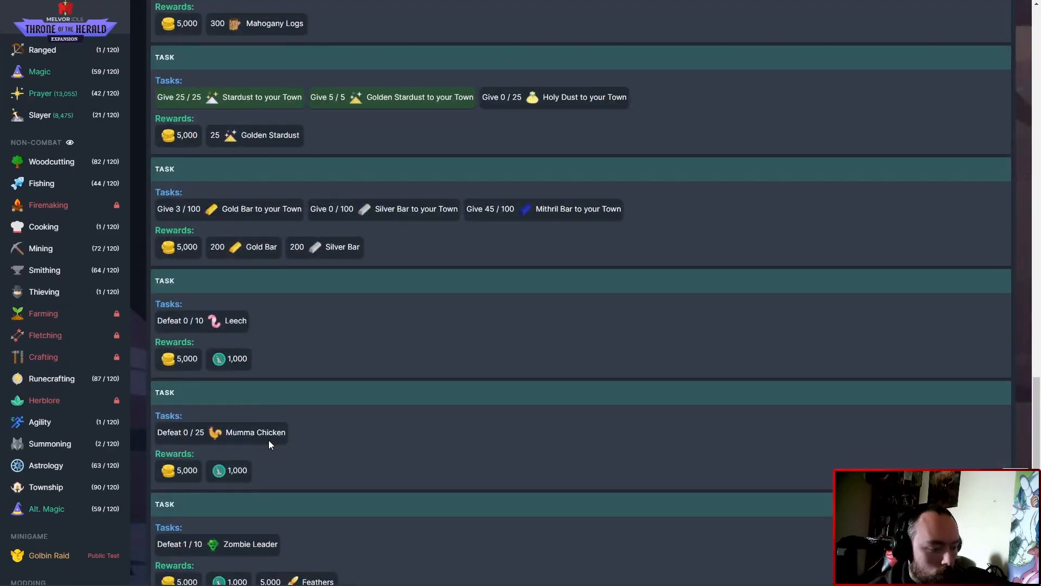
scroll("up", 3)
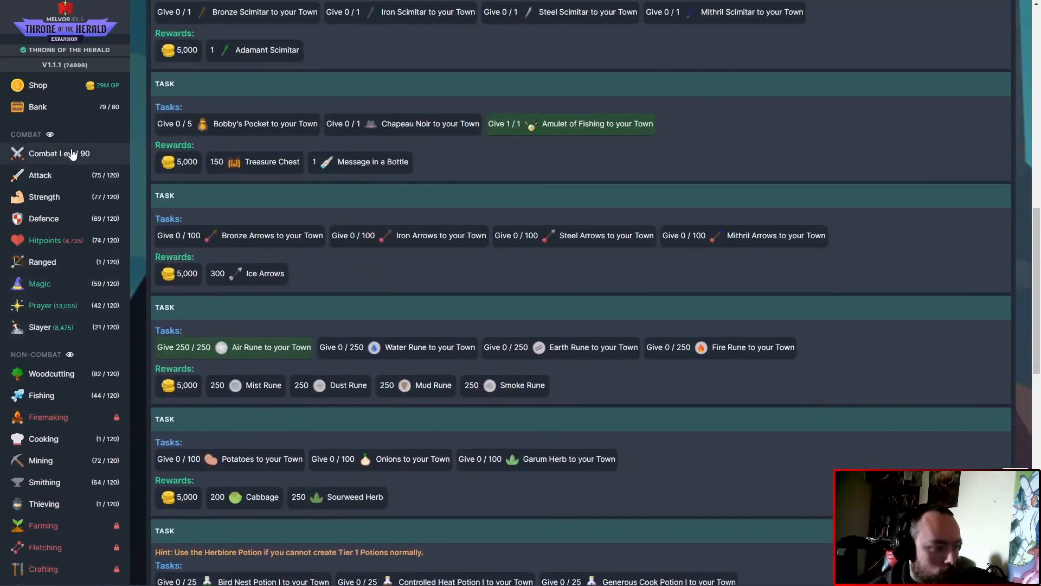
left_click(58, 153)
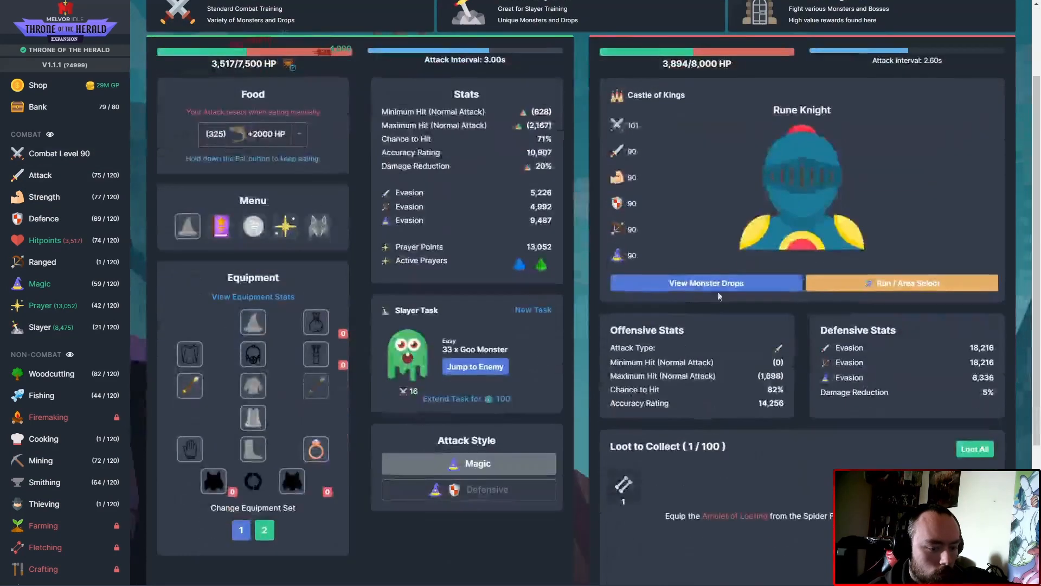
- Start a Chicken Coop dungeon run from Browse Dungeons
scroll("up", 3)
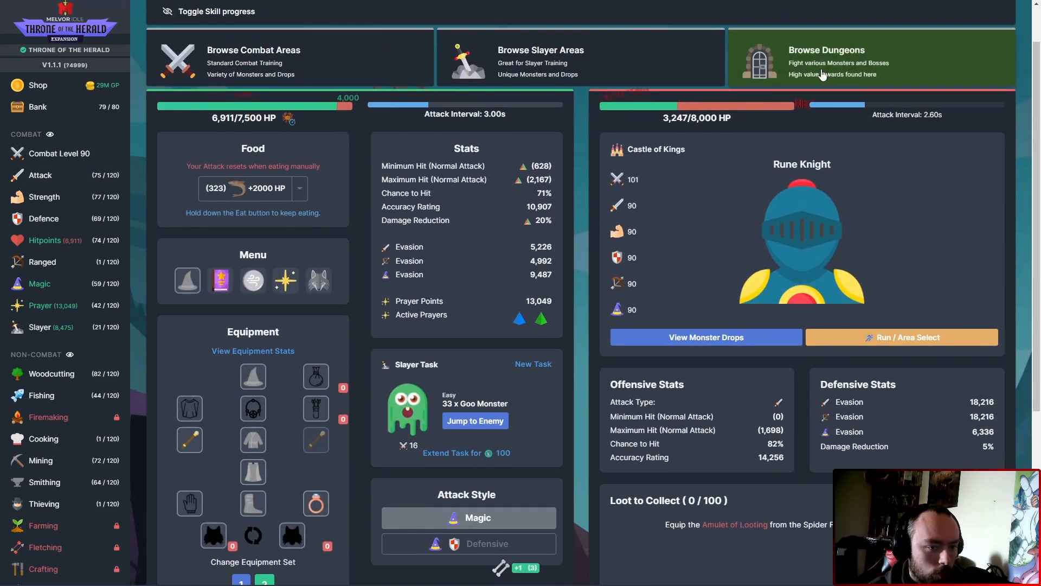
left_click(826, 50)
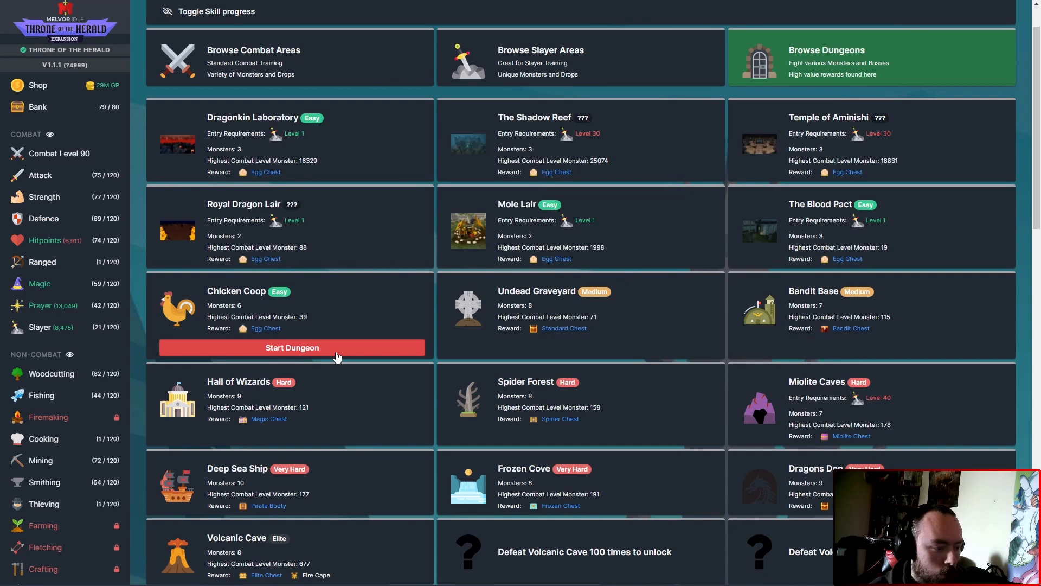
left_click(292, 347)
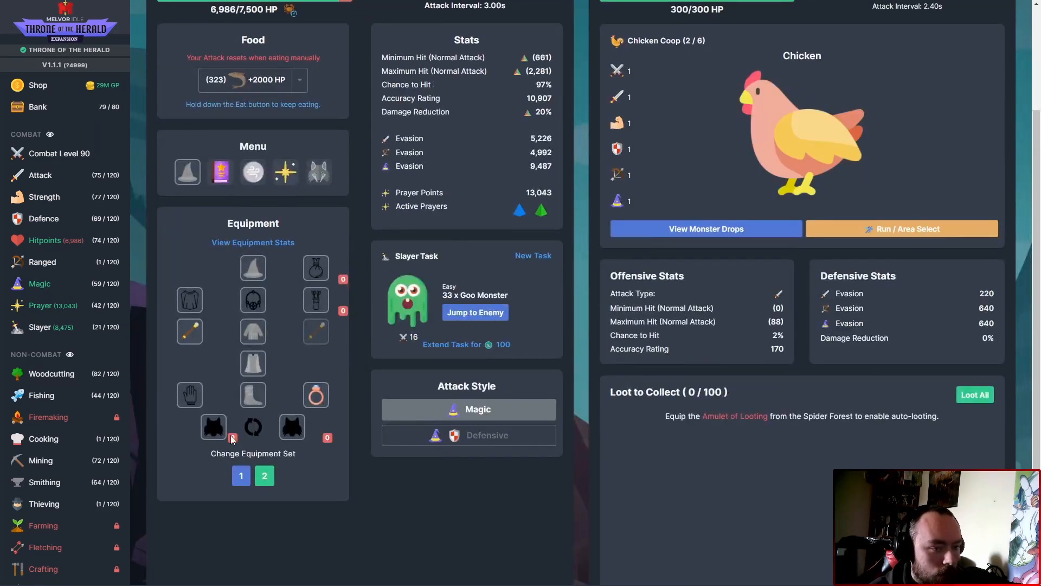
scroll("up", 3)
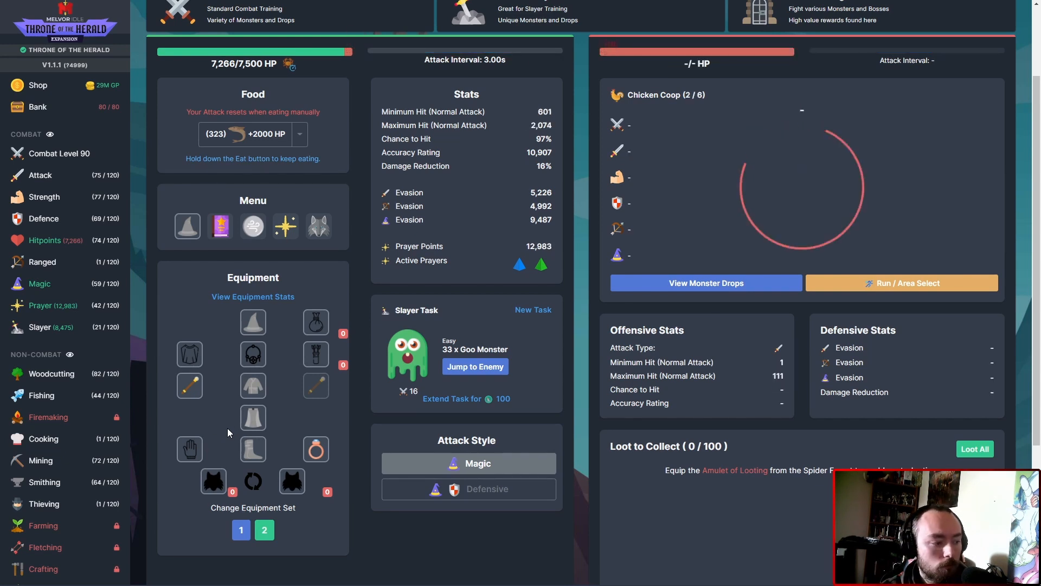
- Show the combat skills progress table with XP rates and time to level
left_click(846, 16)
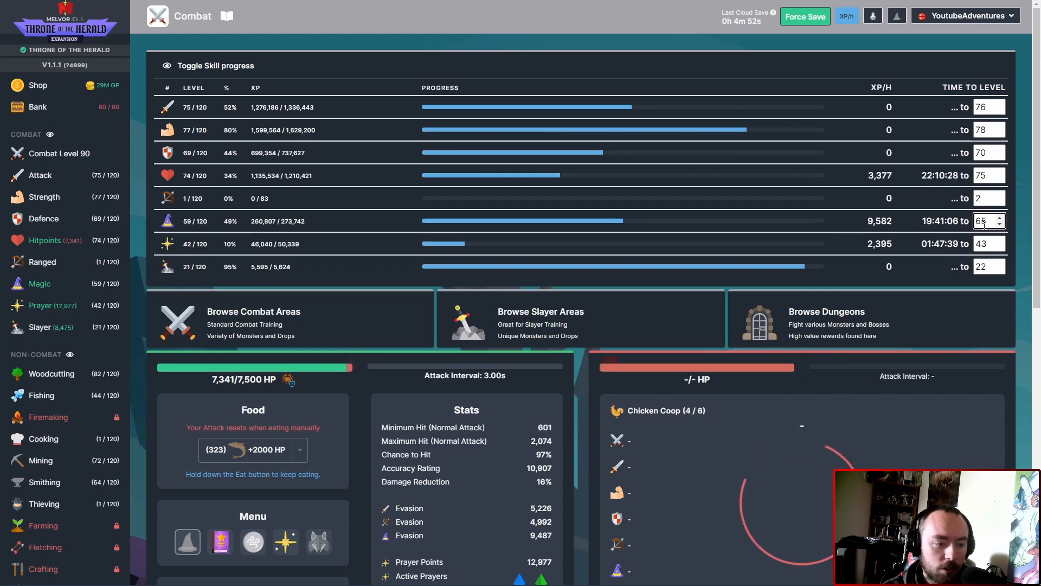
- Set the Magic target level to 60, then switch to the bank
left_click(999, 225)
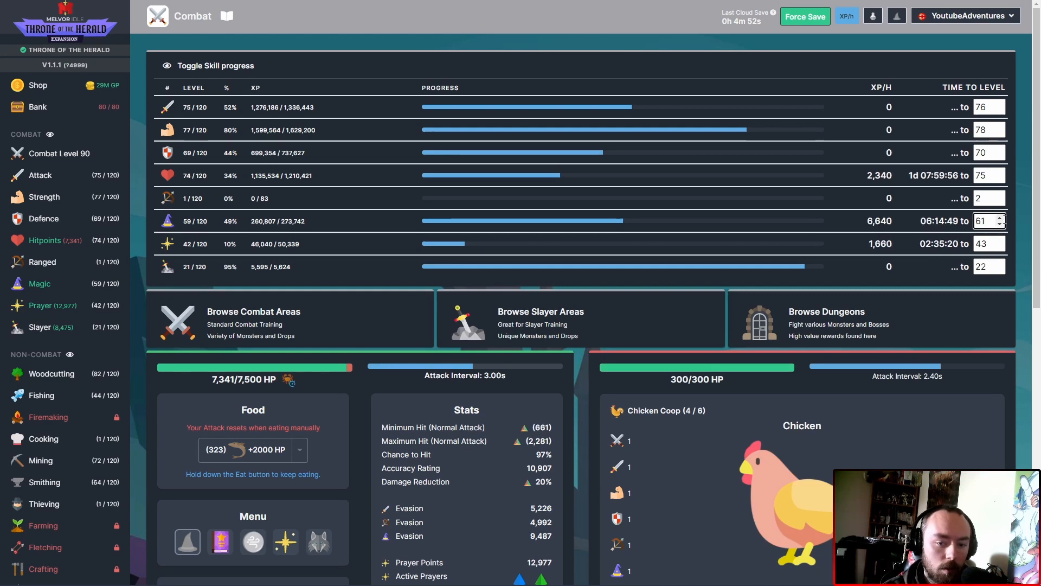
left_click(1006, 225)
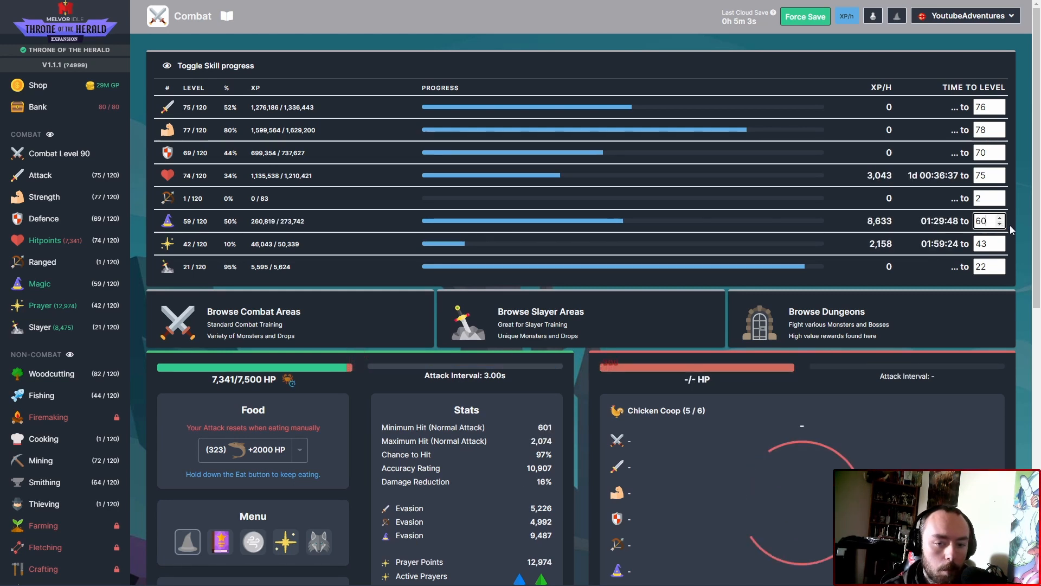
left_click(1007, 218)
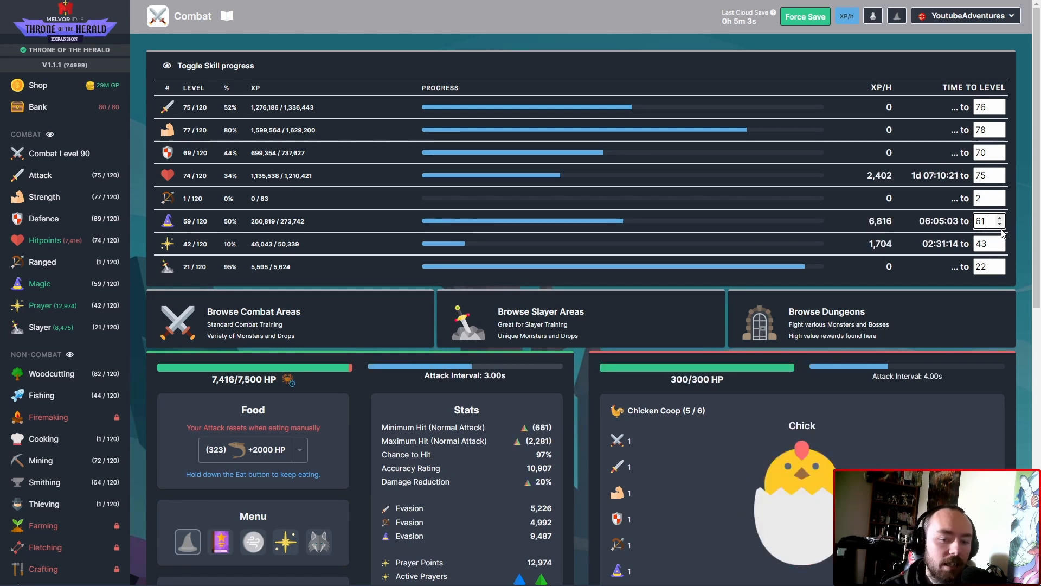
left_click(1005, 225)
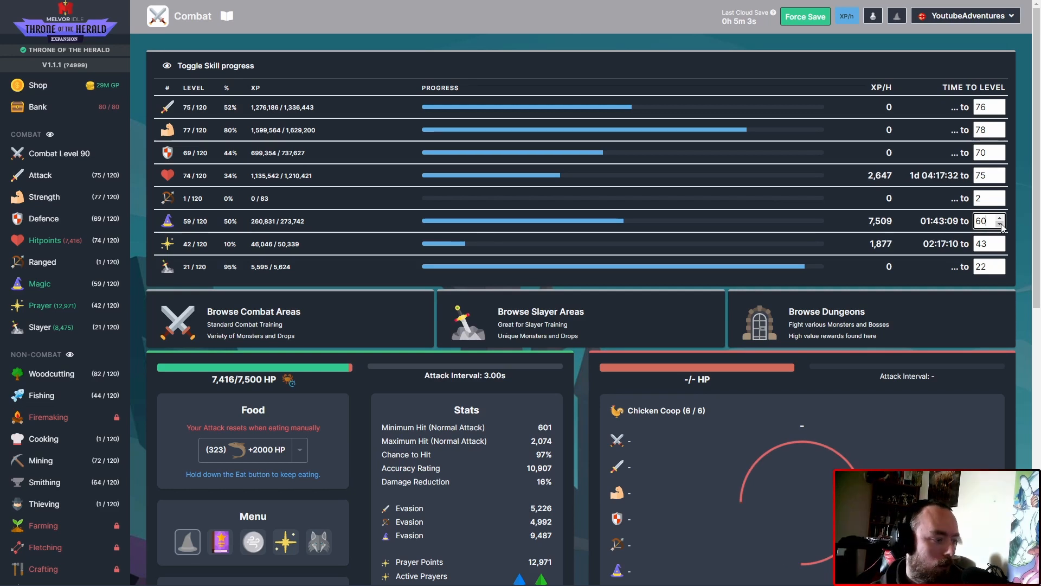
left_click(37, 106)
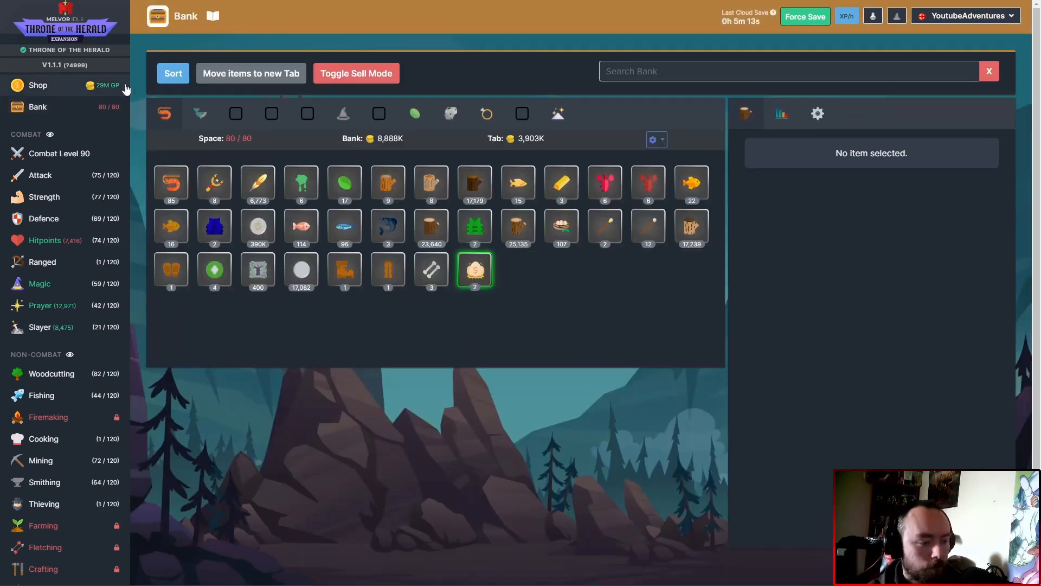
- Bury the bones for prayer points and check the Egg Chest contents (feathers, raw chicken)
left_click(431, 269)
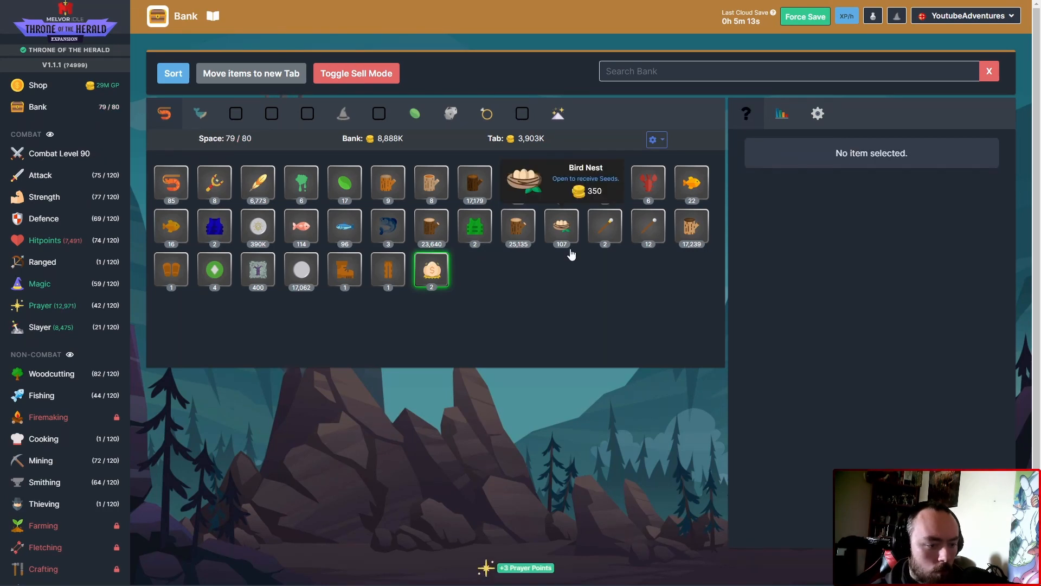
mouse_move(604, 229)
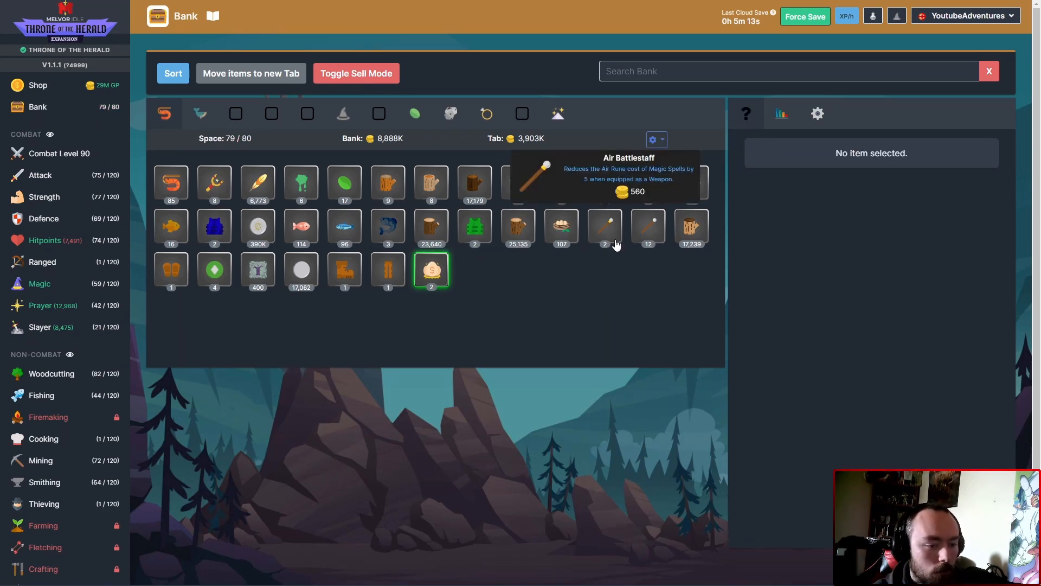
mouse_move(648, 228)
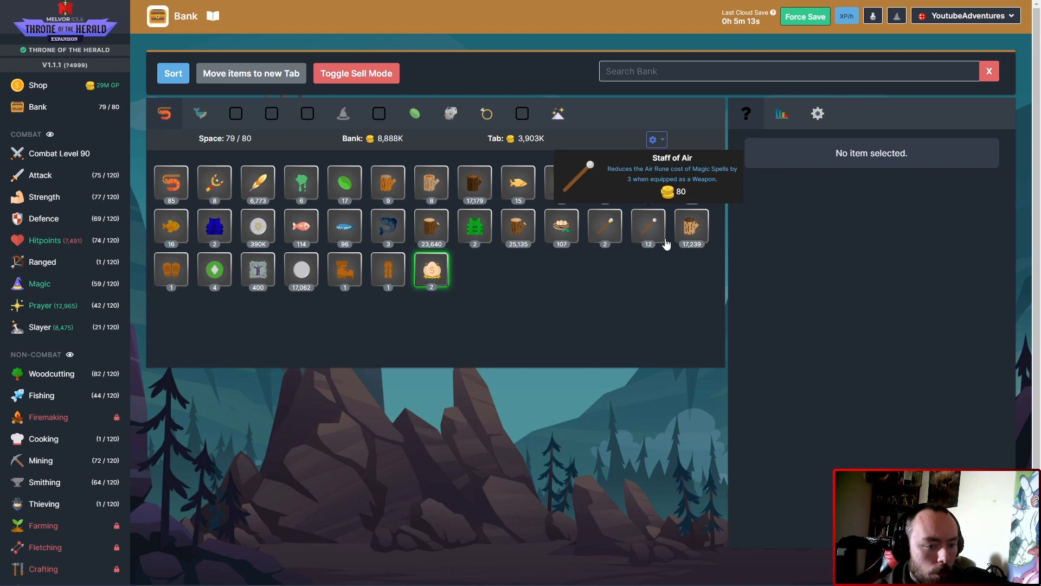
mouse_move(560, 183)
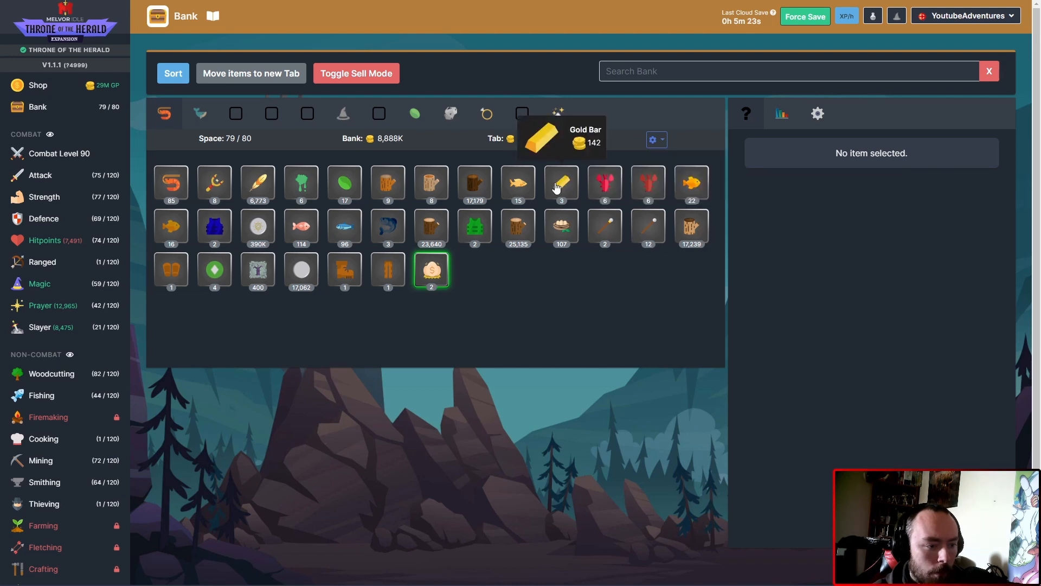
mouse_move(263, 309)
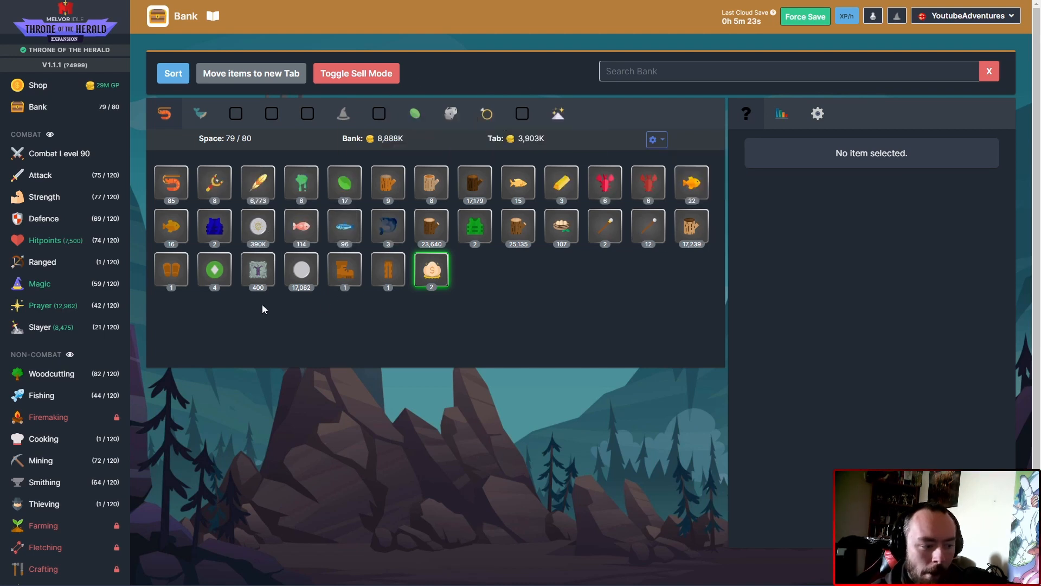
left_click(258, 270)
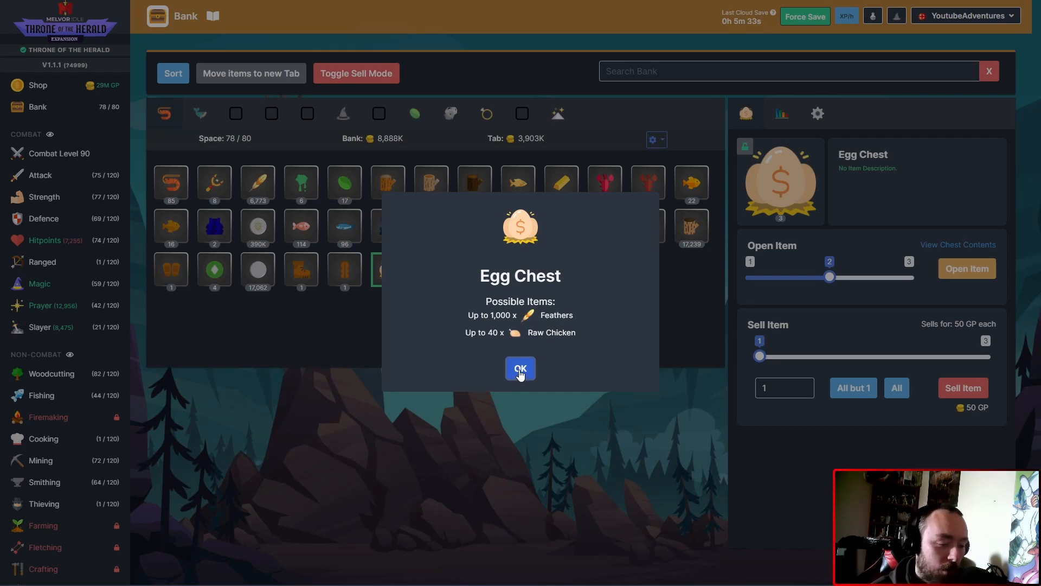
left_click(519, 368)
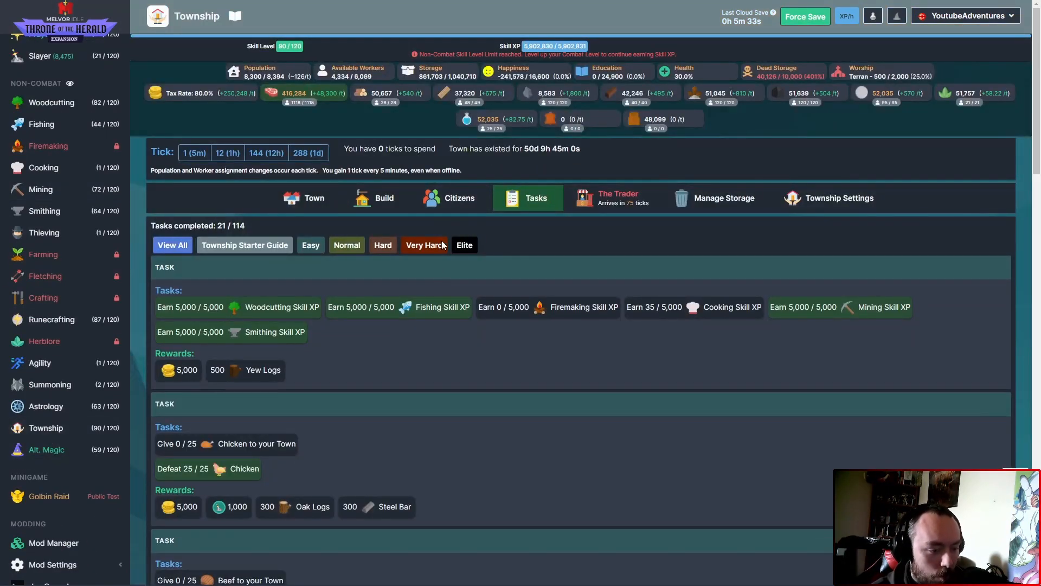
- Browse the Township task list and its rewards, then switch to the Cooking skill screen
scroll("down", 3)
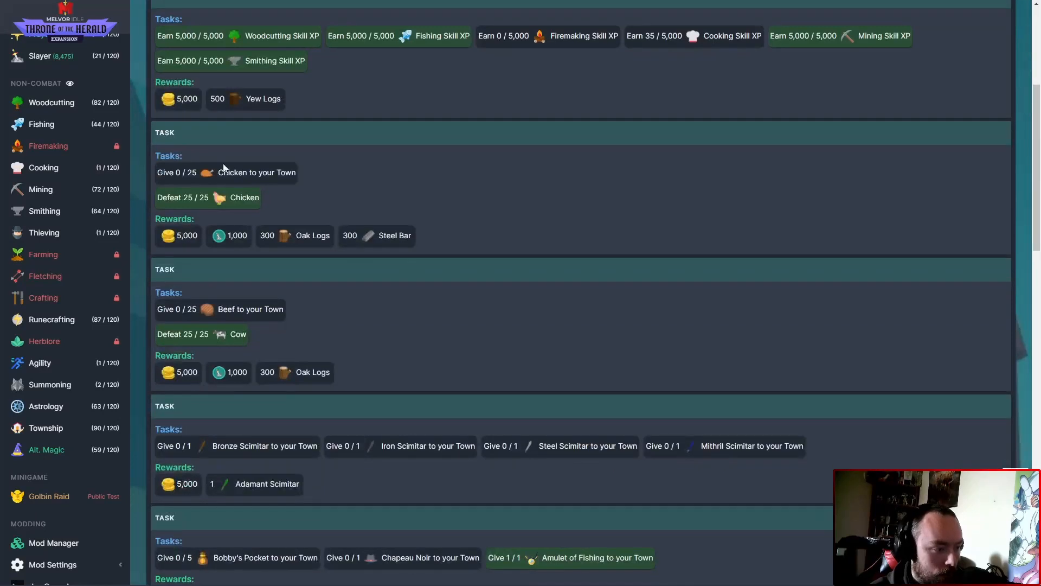
mouse_move(278, 241)
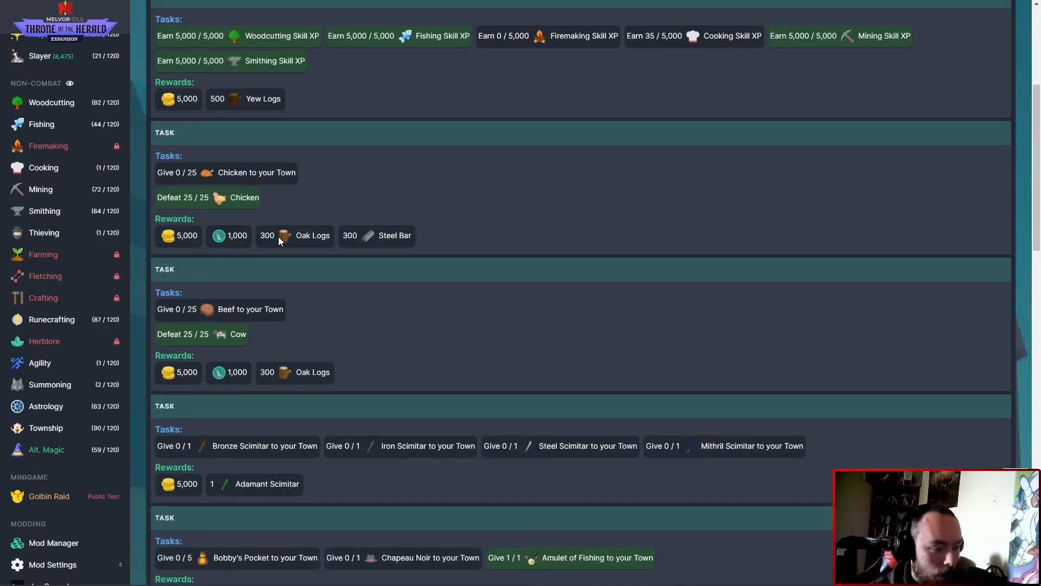
mouse_move(597, 55)
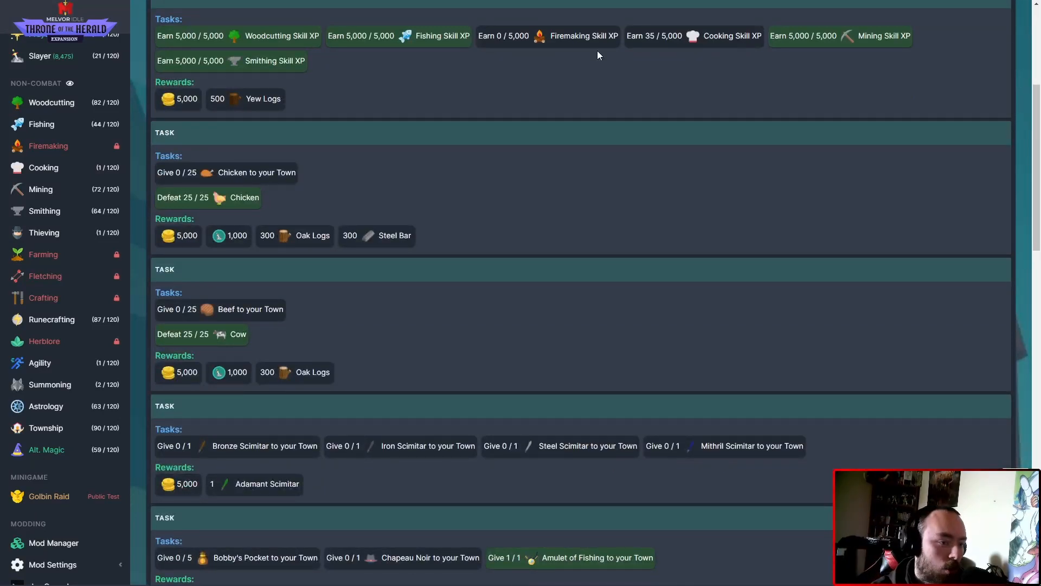
mouse_move(248, 224)
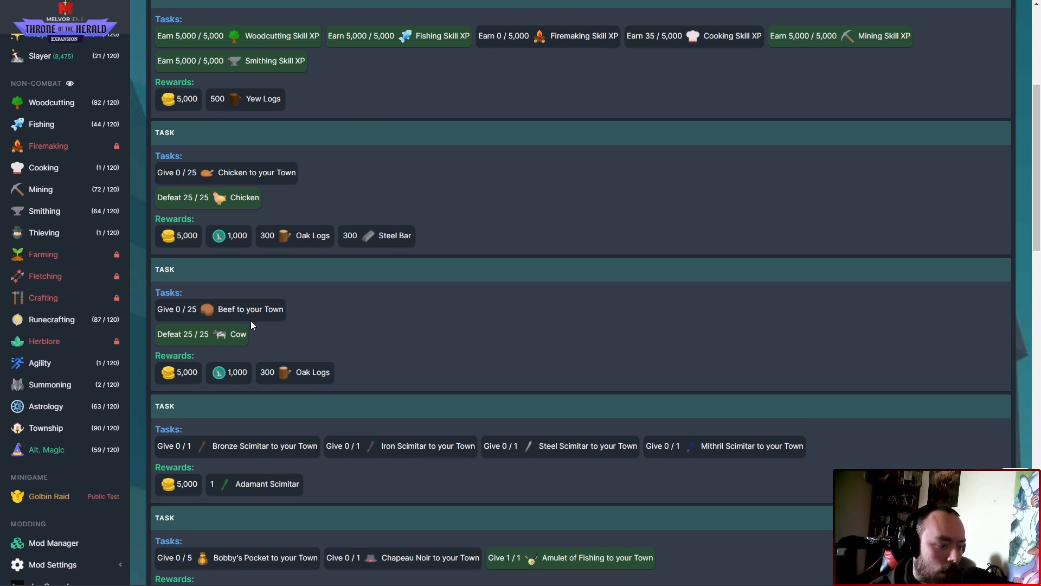
left_click(43, 167)
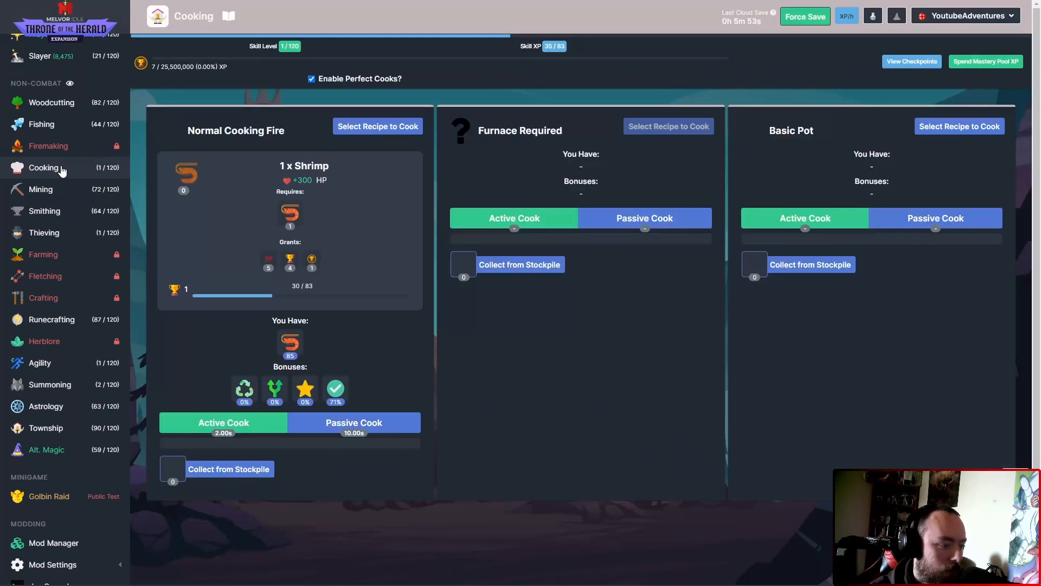
- Keep 1 x Shrimp as the Normal Cooking Fire recipe and Force Save to the cloud
left_click(377, 125)
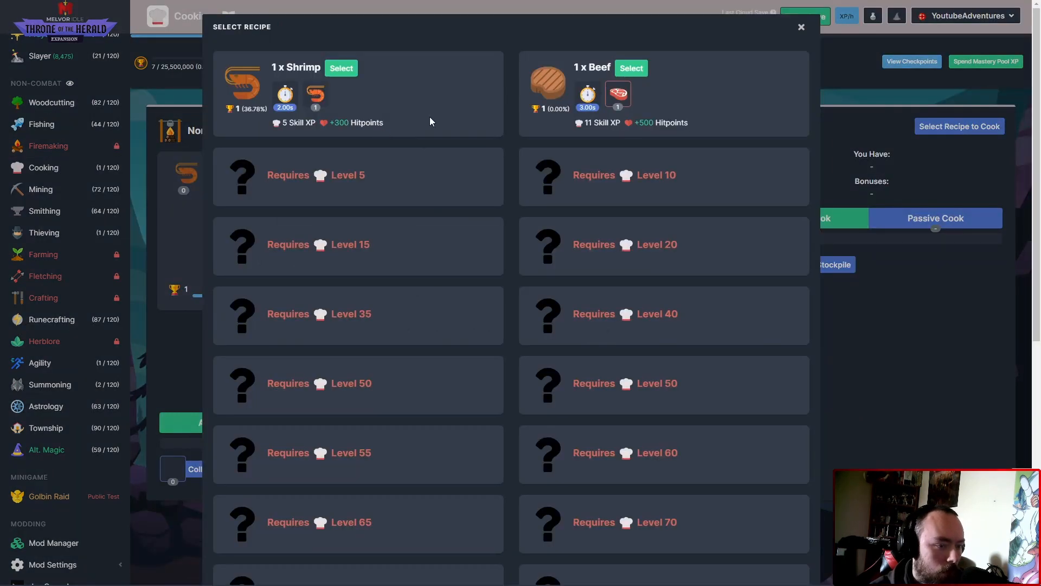
left_click(341, 67)
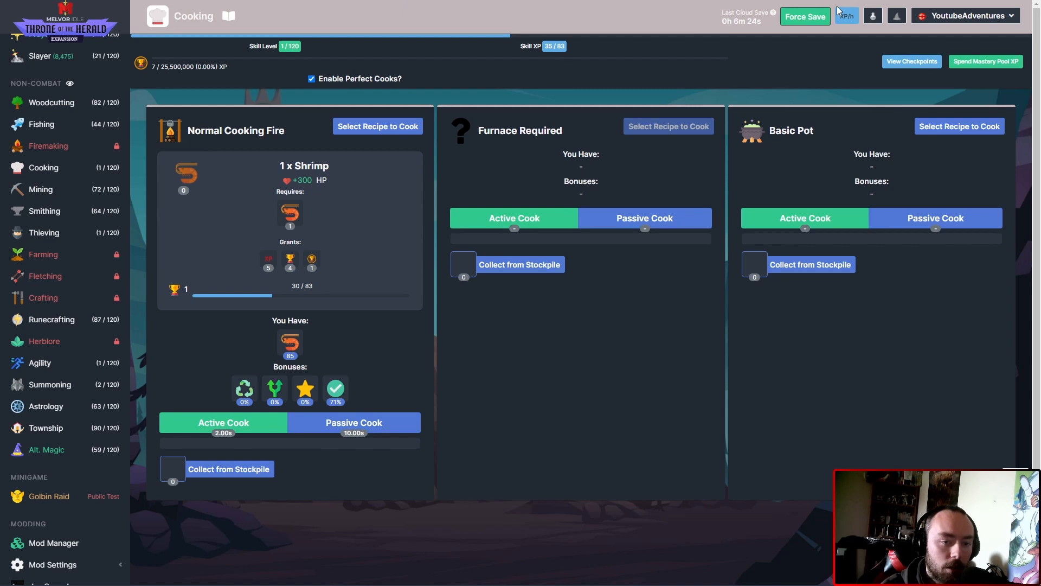
left_click(804, 16)
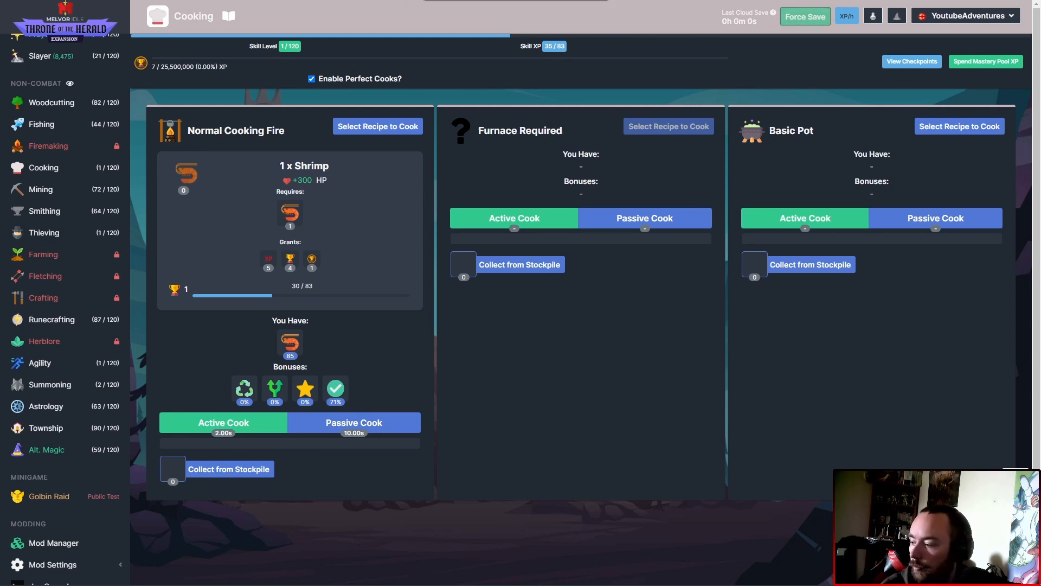